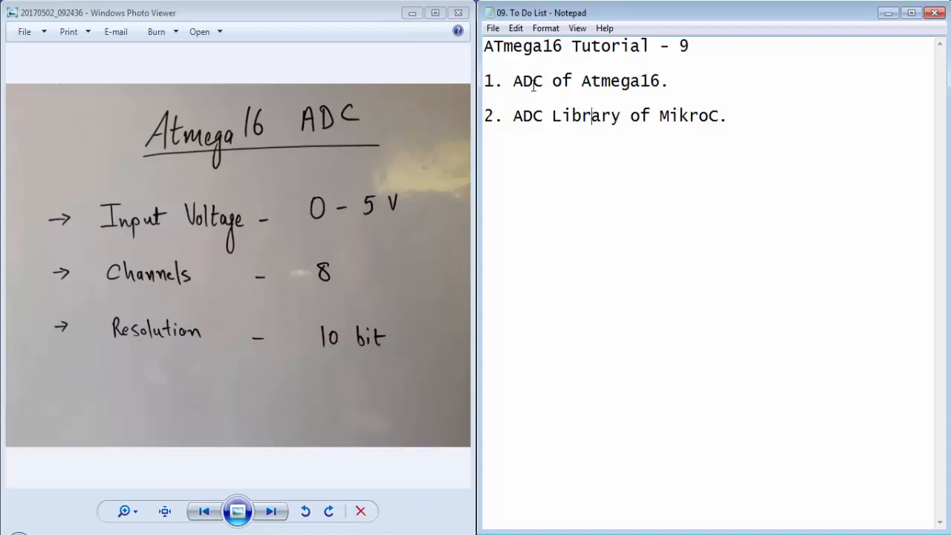
Highlight 'ADC', 'ADC Library' and 'MikroC' in the to-do list, then show the ADC photo
double_click(527, 80)
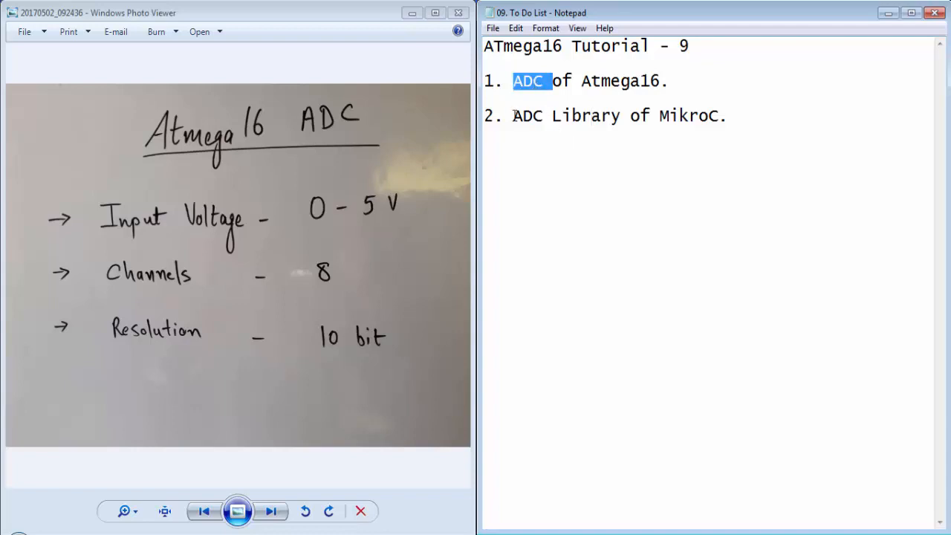
left_click_drag(511, 115, 620, 115)
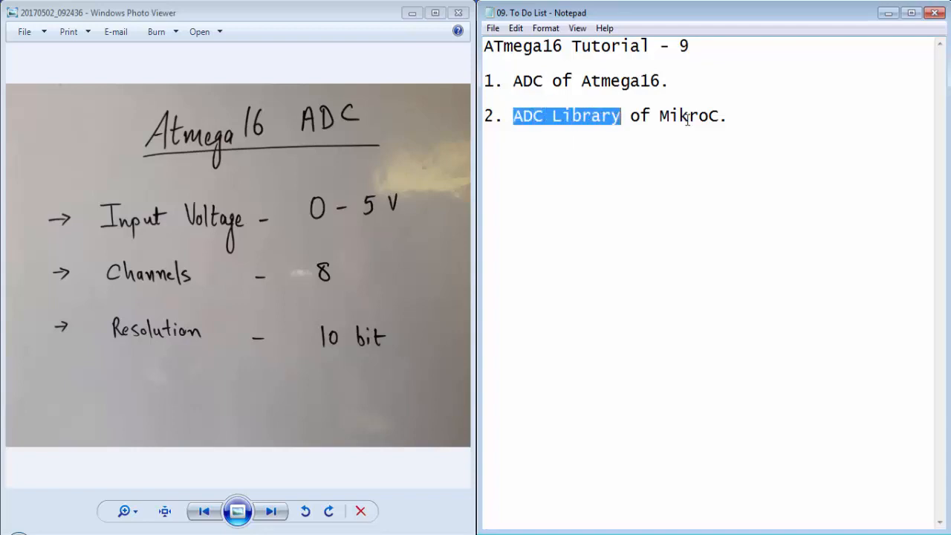
double_click(687, 116)
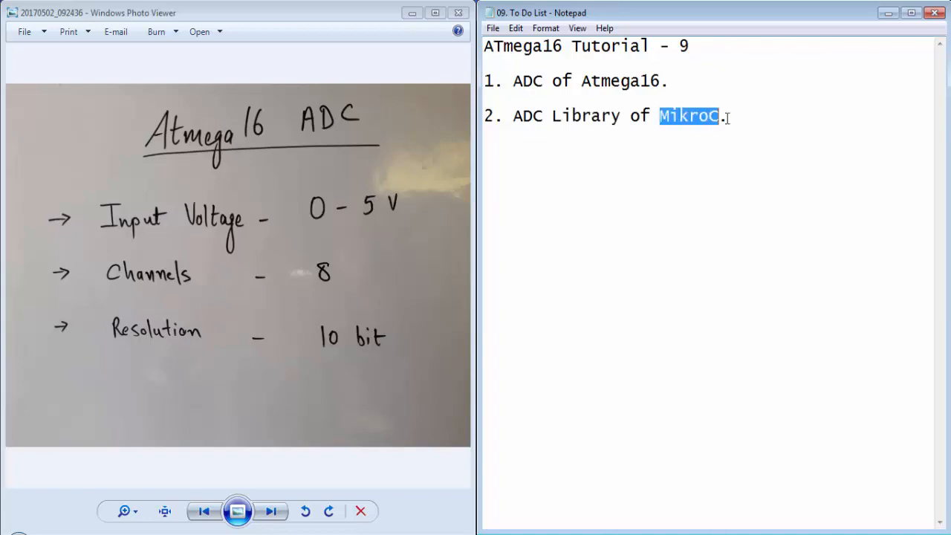
left_click(432, 13)
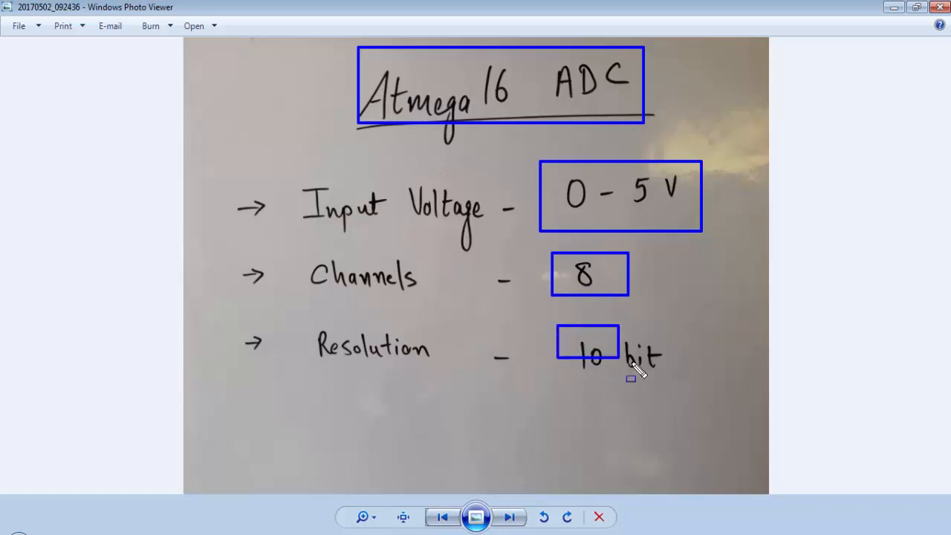
Advance to the ADC Terms photo and box the step-size formula with its Vref note
left_click(511, 516)
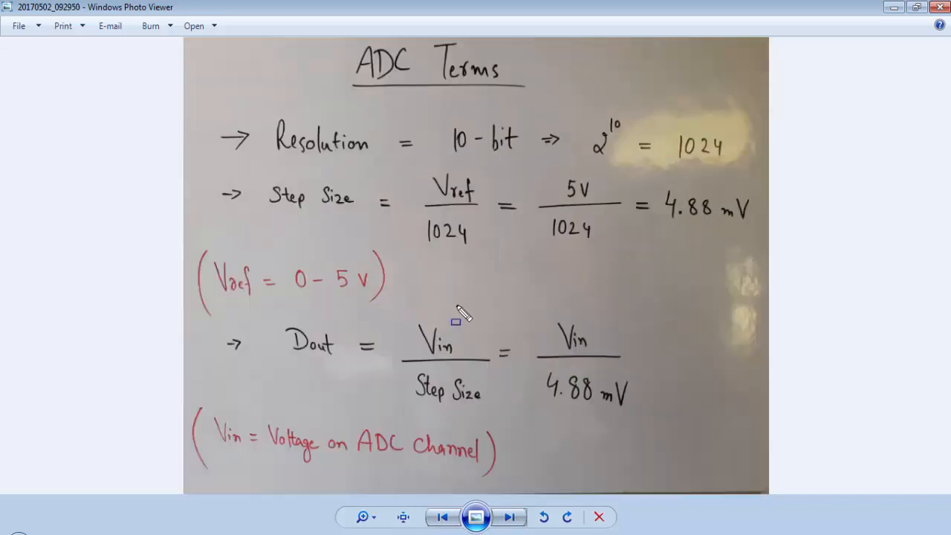
mouse_move(445, 284)
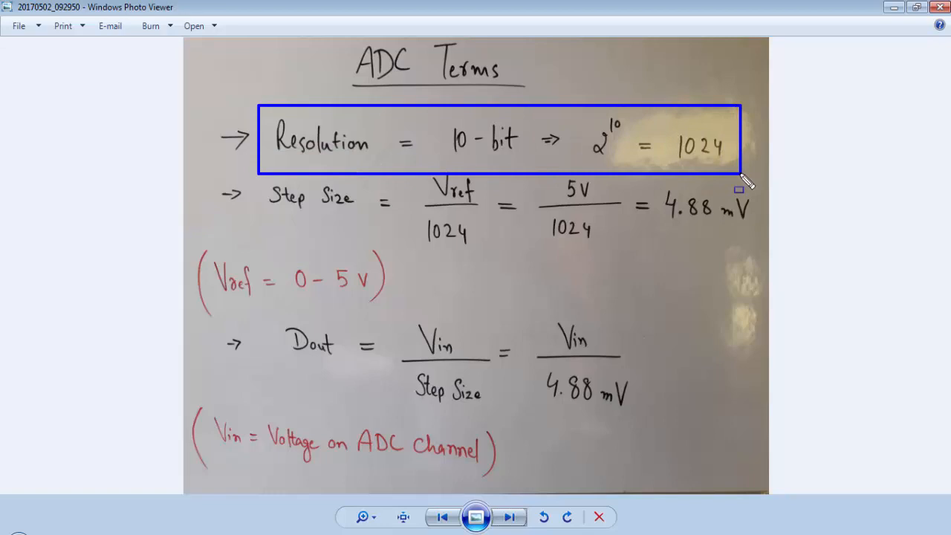
mouse_move(583, 301)
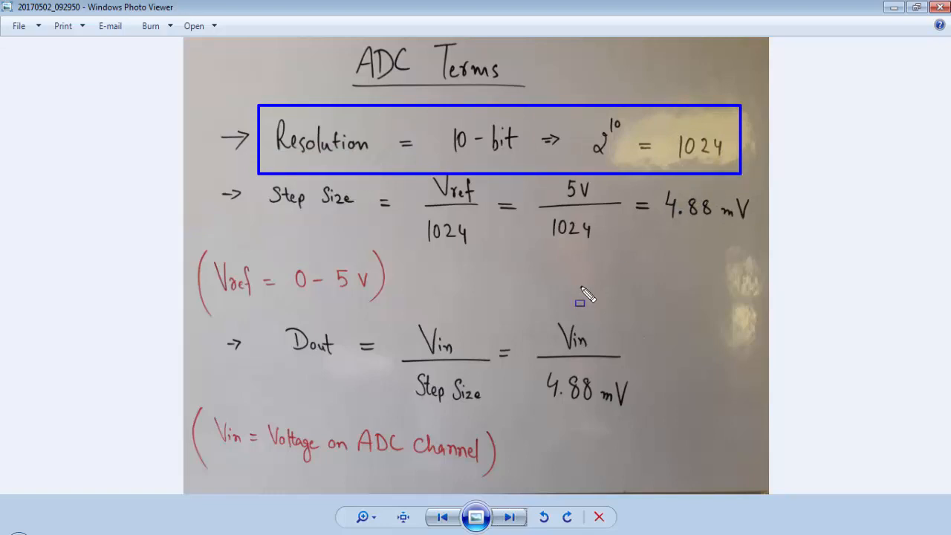
mouse_move(698, 188)
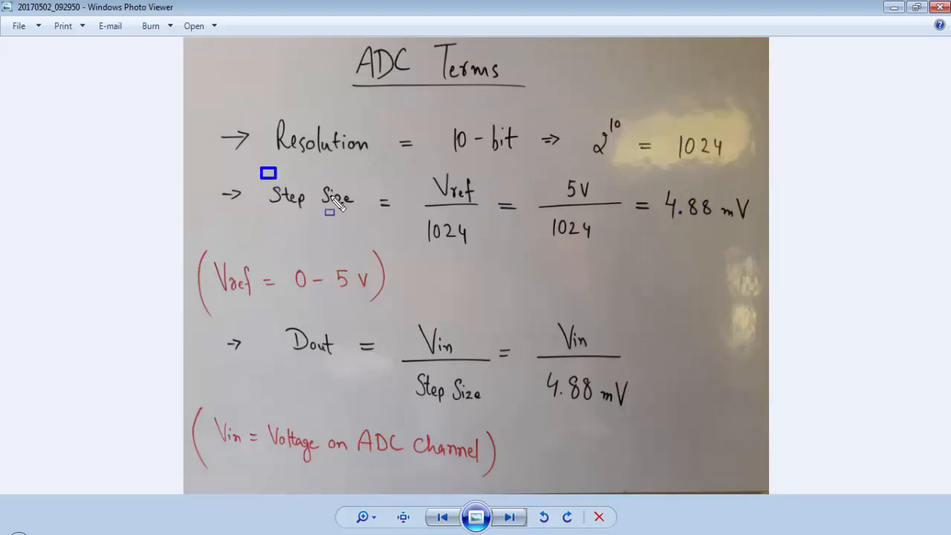
left_click_drag(267, 173, 757, 256)
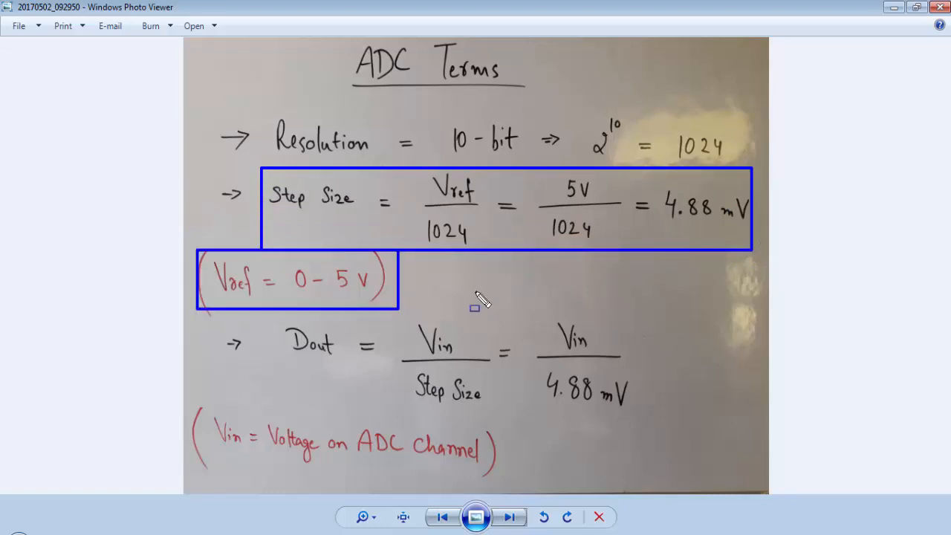
mouse_move(435, 286)
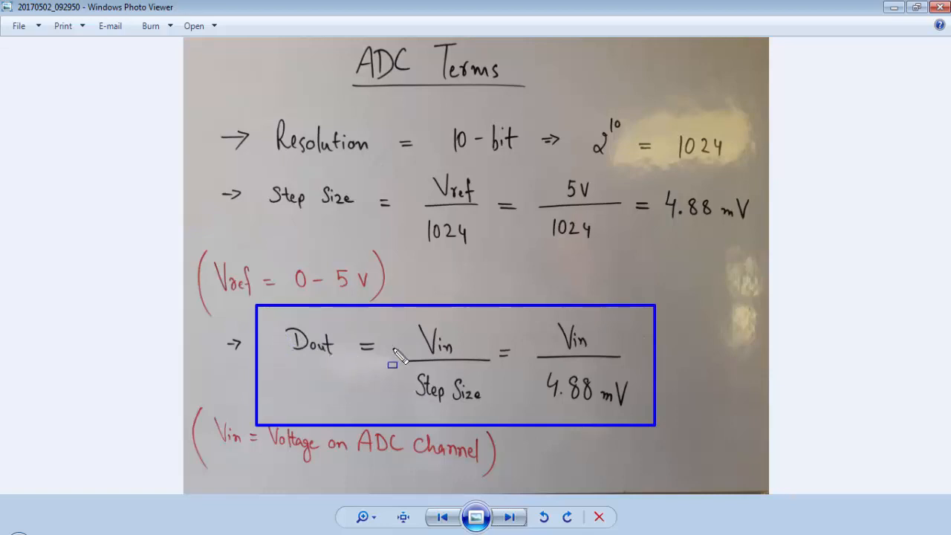
mouse_move(509, 417)
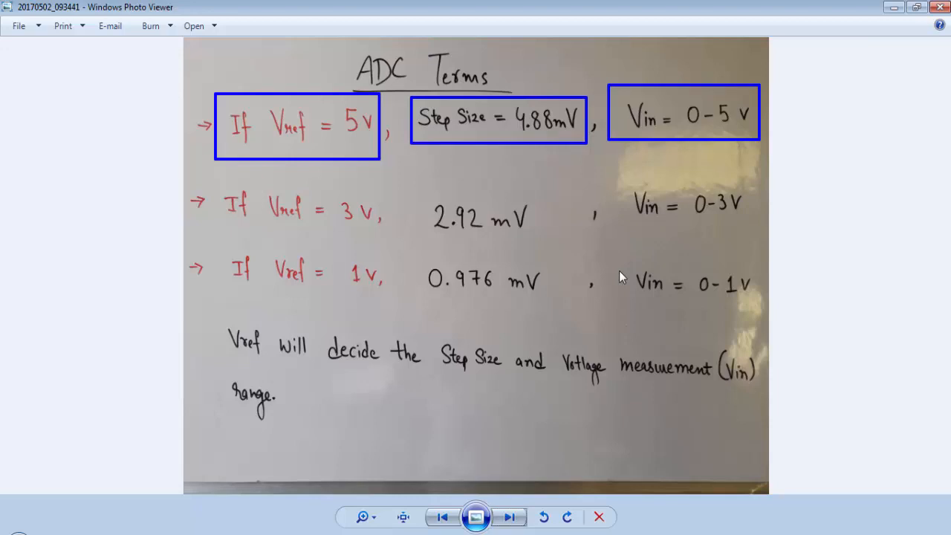
mouse_move(356, 147)
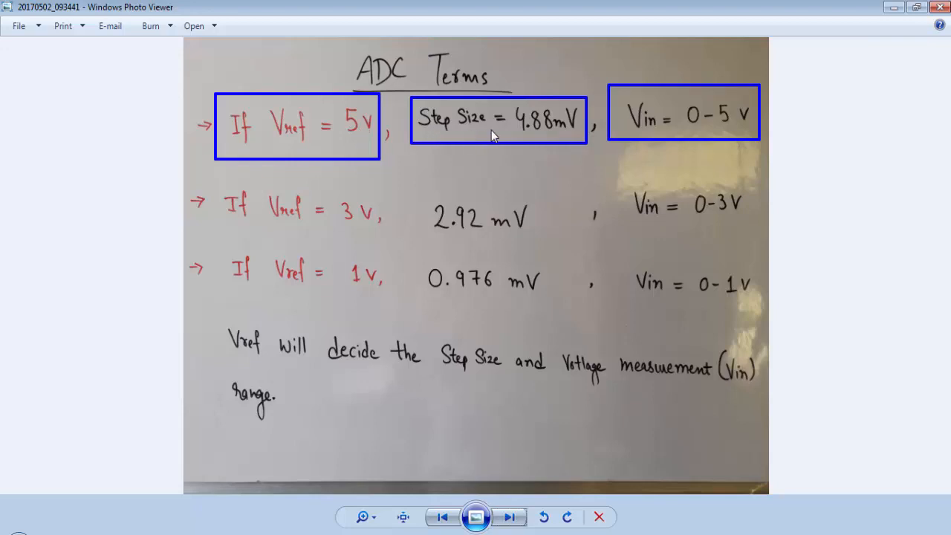
mouse_move(568, 133)
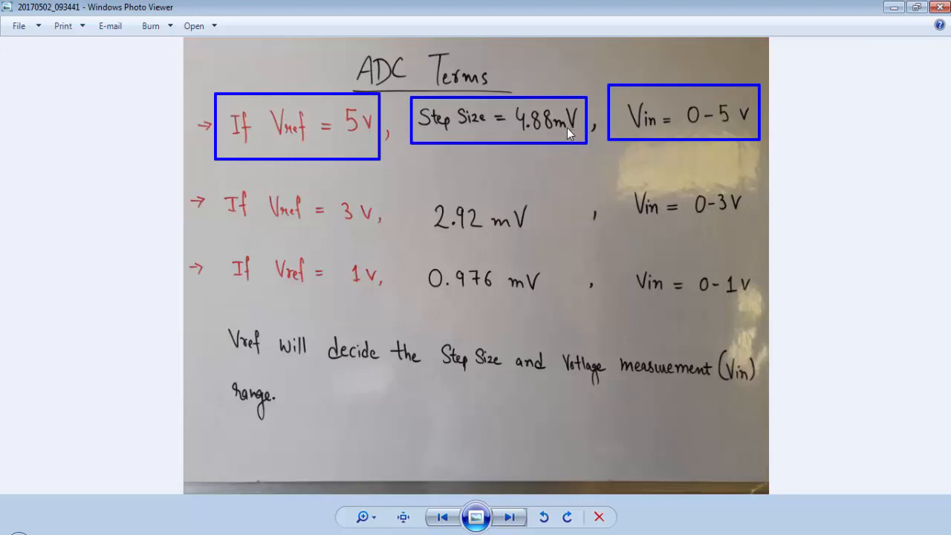
mouse_move(682, 131)
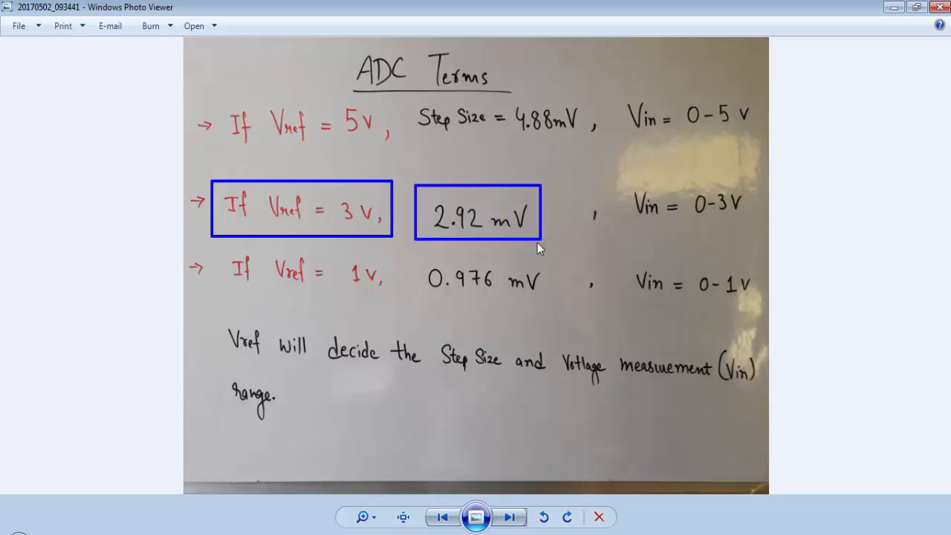
mouse_move(576, 238)
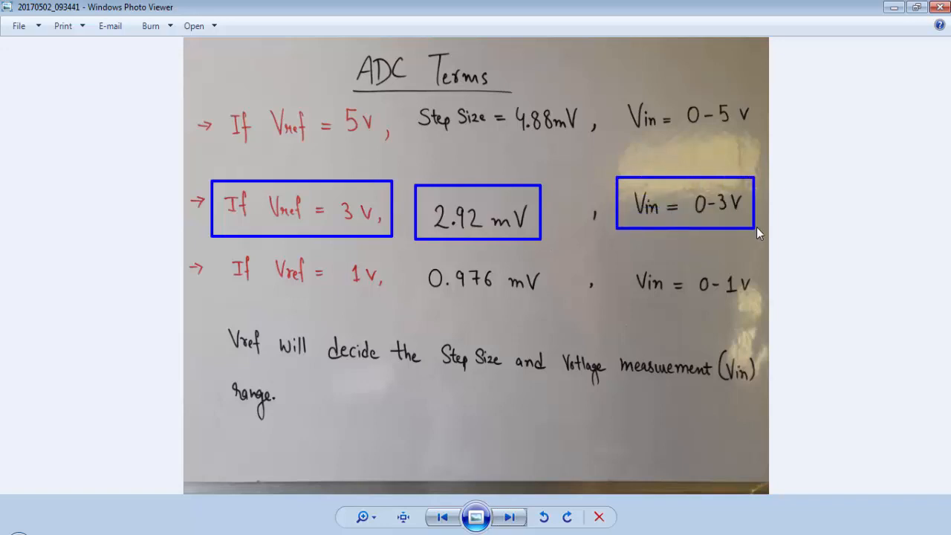
mouse_move(755, 227)
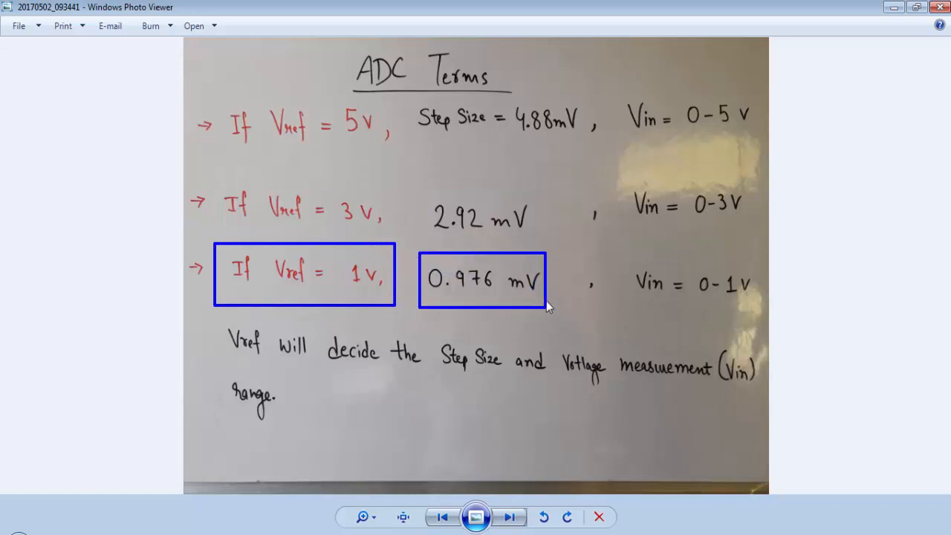
mouse_move(618, 259)
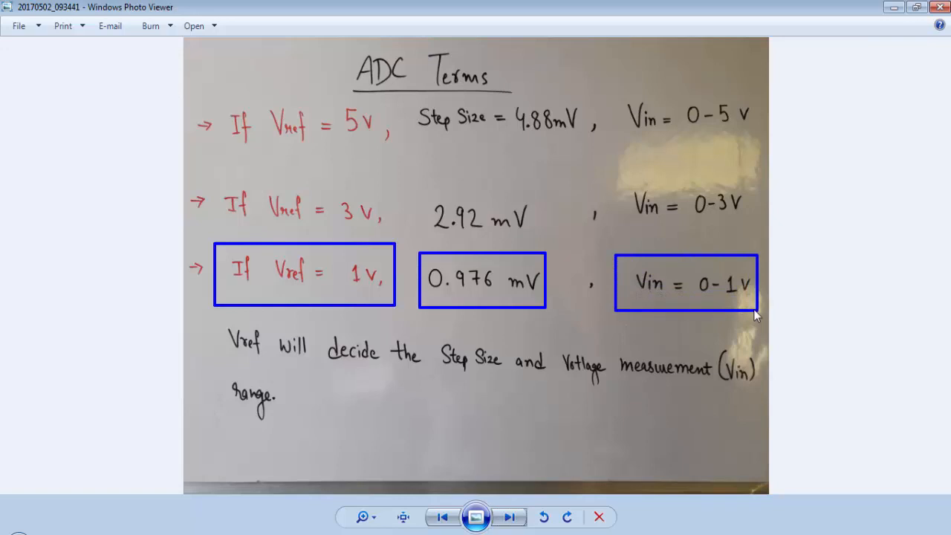
mouse_move(746, 297)
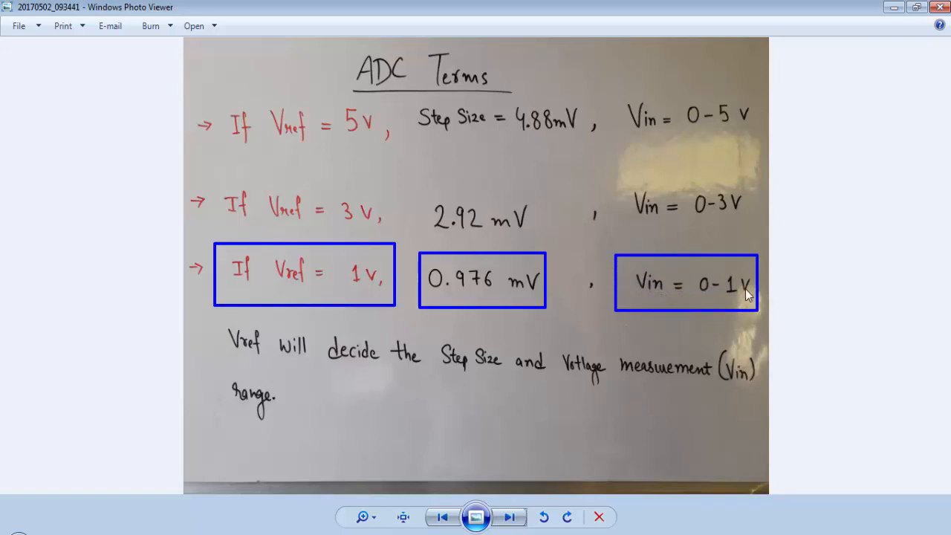
Advance to the worked Example photo computing Dout for a 1.5 V input
left_click(505, 516)
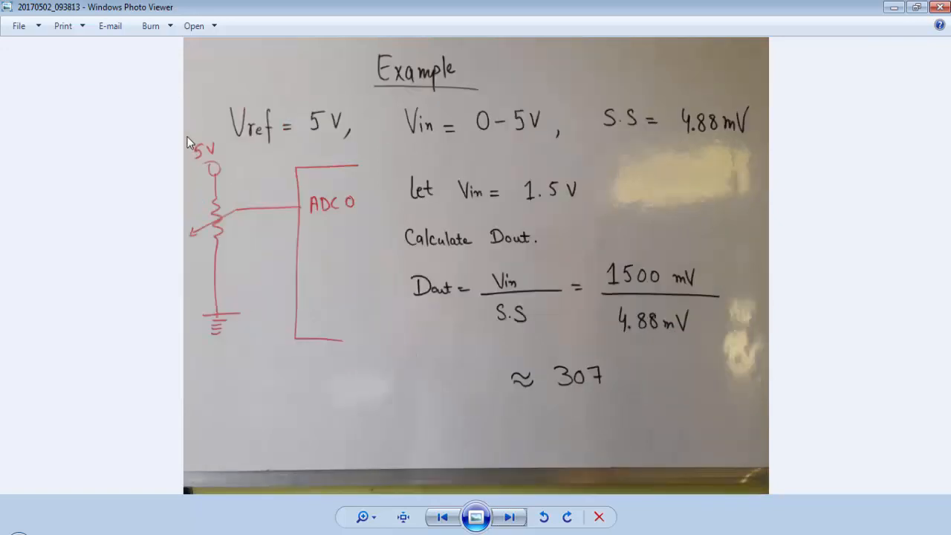
left_click_drag(185, 137, 380, 323)
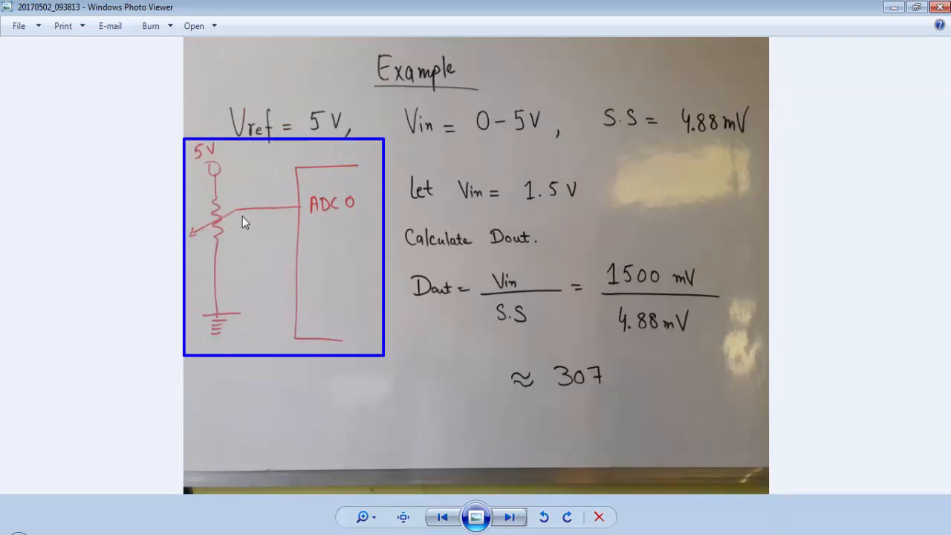
mouse_move(351, 214)
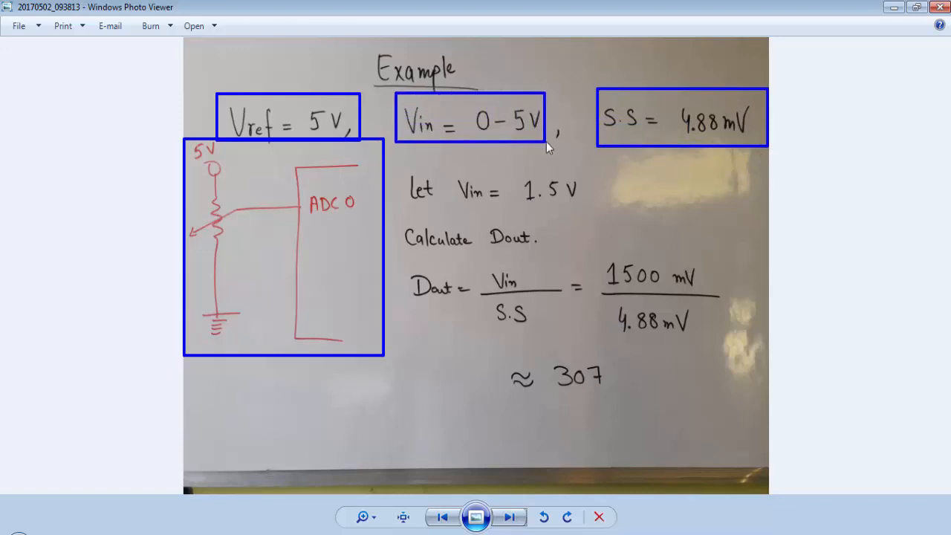
mouse_move(618, 185)
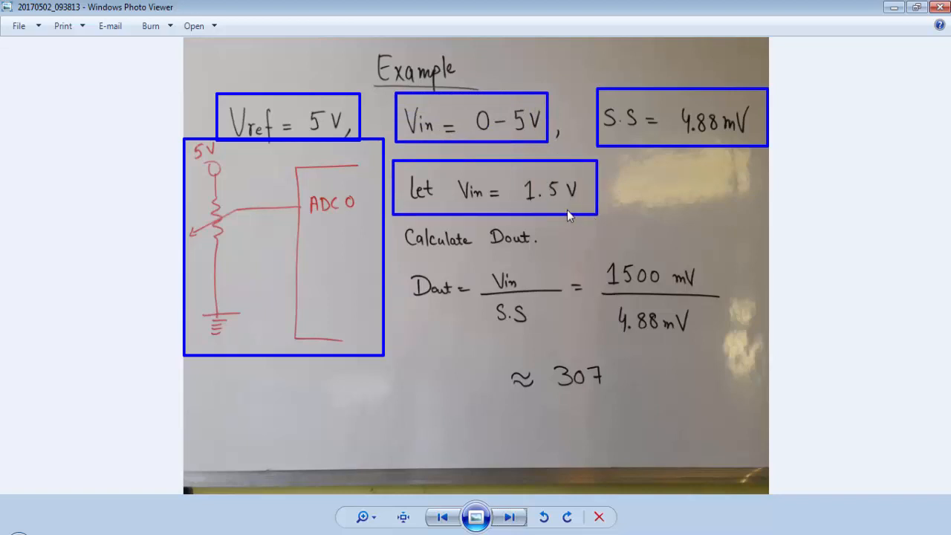
mouse_move(575, 206)
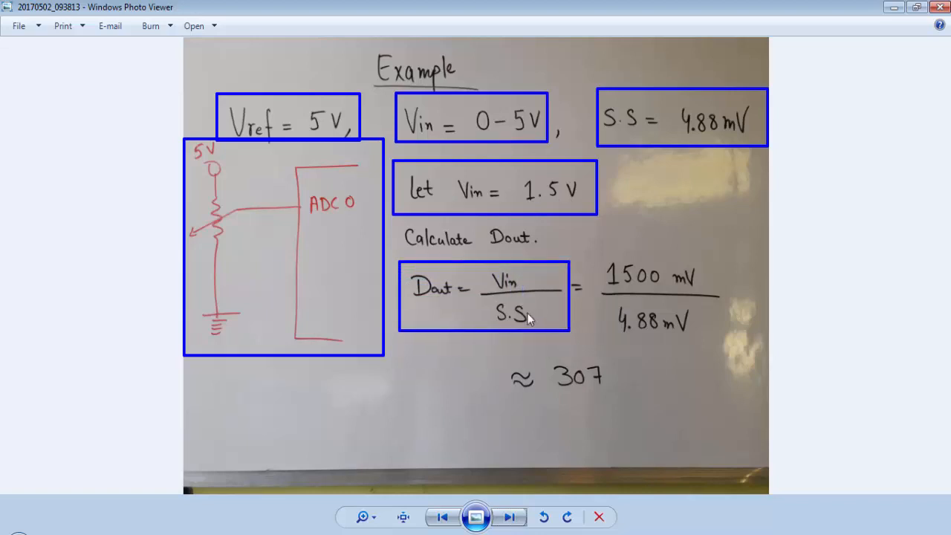
mouse_move(519, 332)
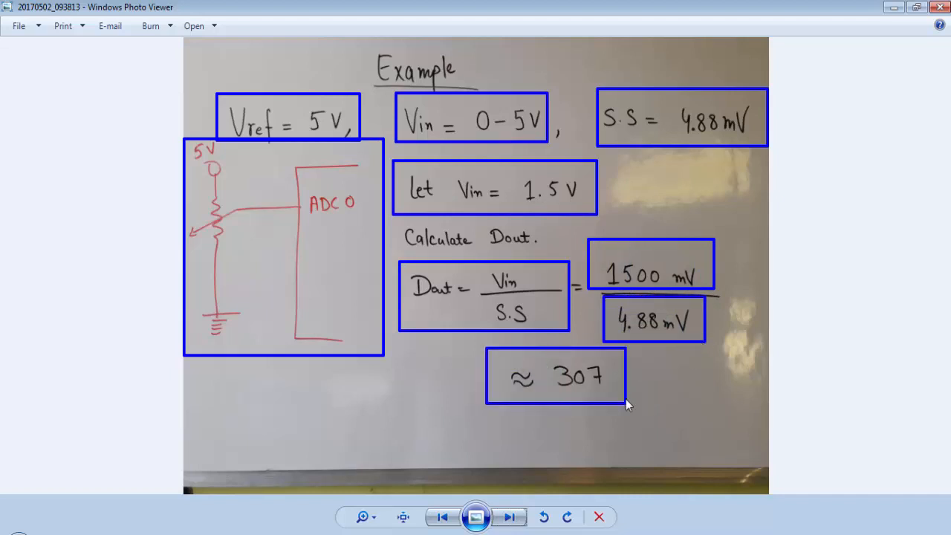
mouse_move(606, 388)
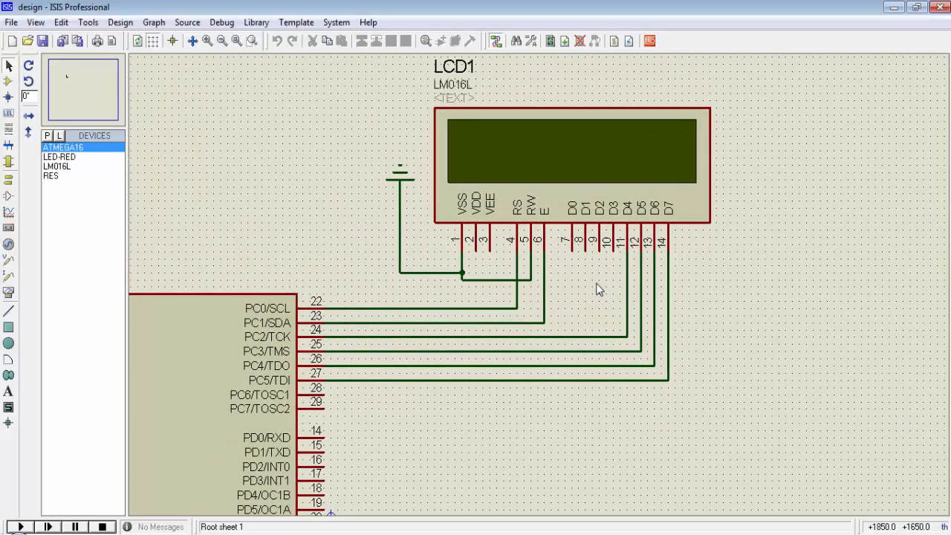
Search 'pot', add POT-HG, and wire its wiper to PA0/ADC0
left_click(579, 163)
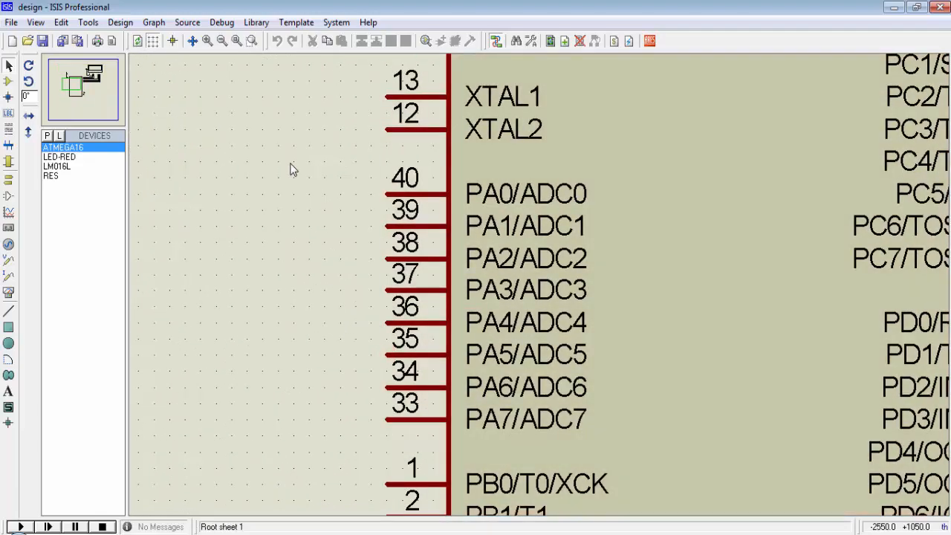
left_click_drag(323, 155, 623, 375)
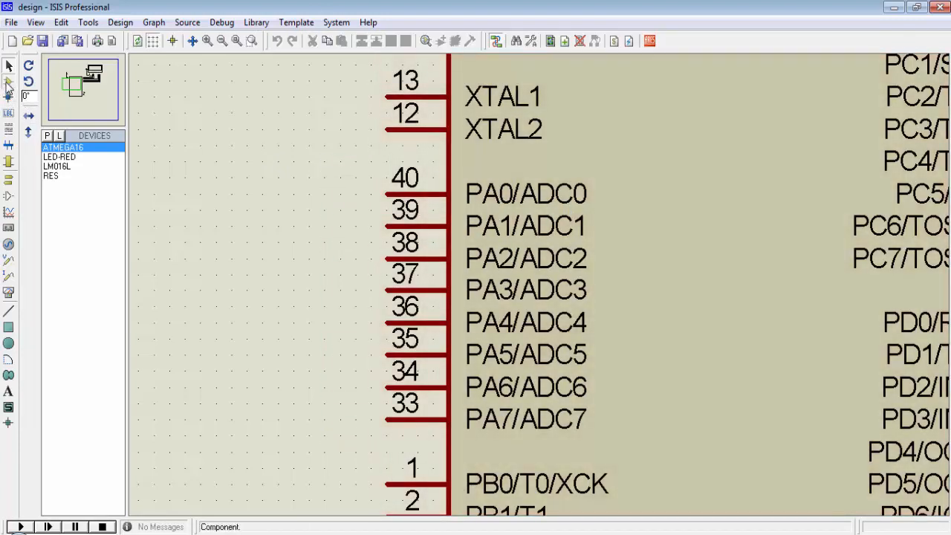
type("pot hg")
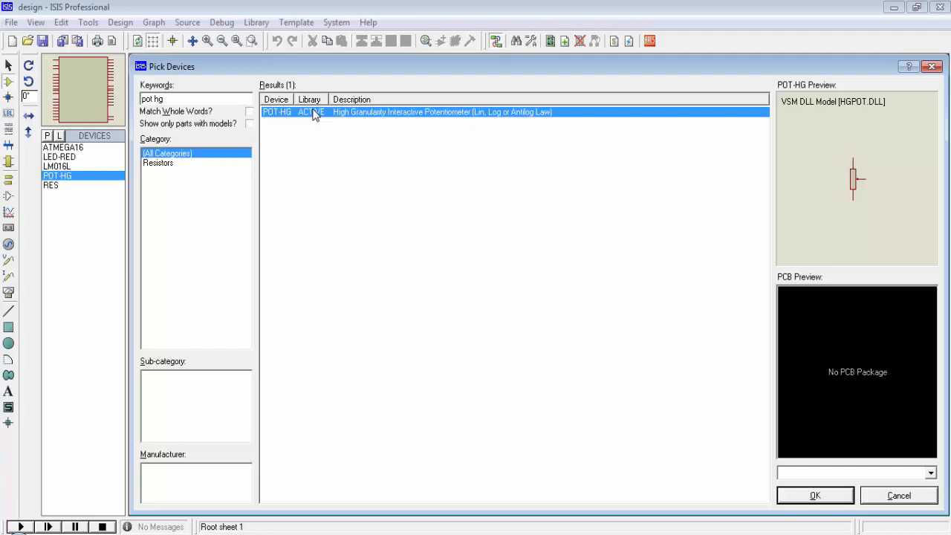
mouse_move(746, 470)
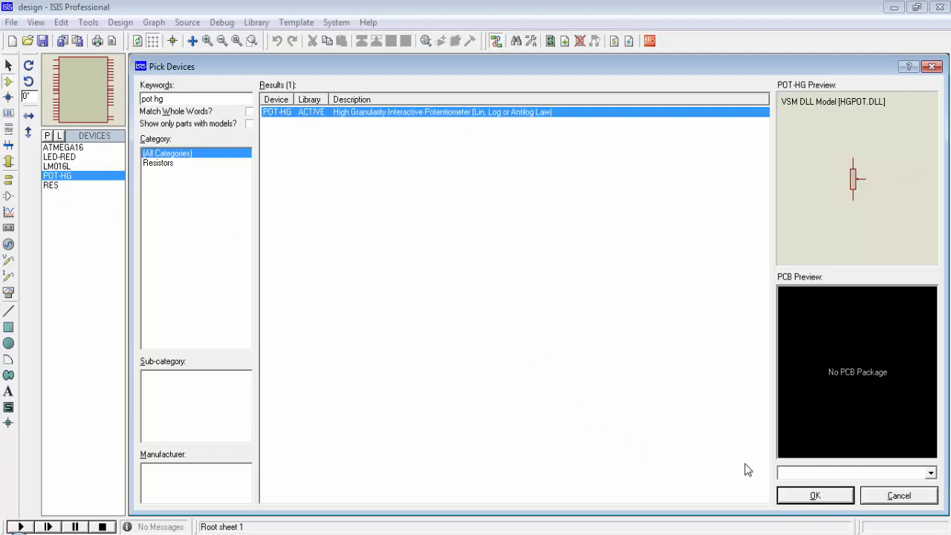
left_click(820, 495)
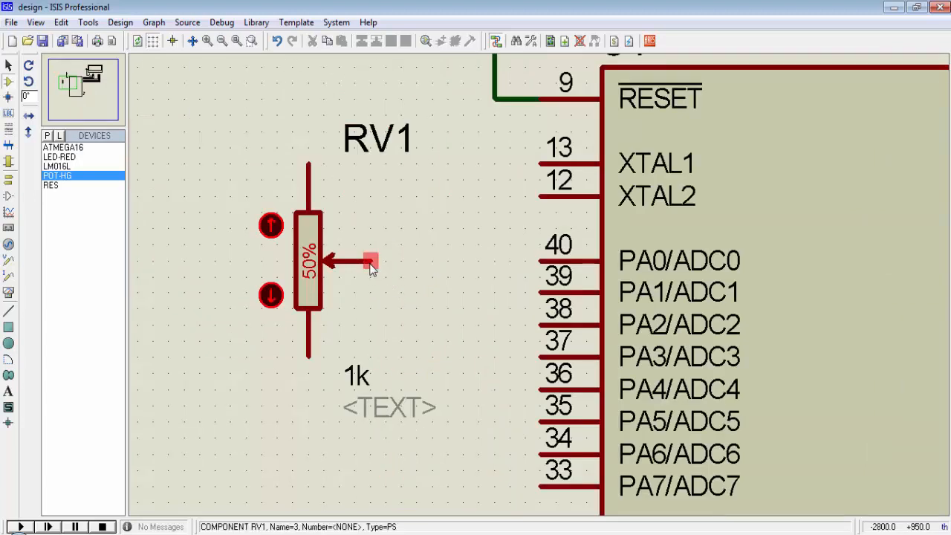
left_click_drag(372, 262, 527, 262)
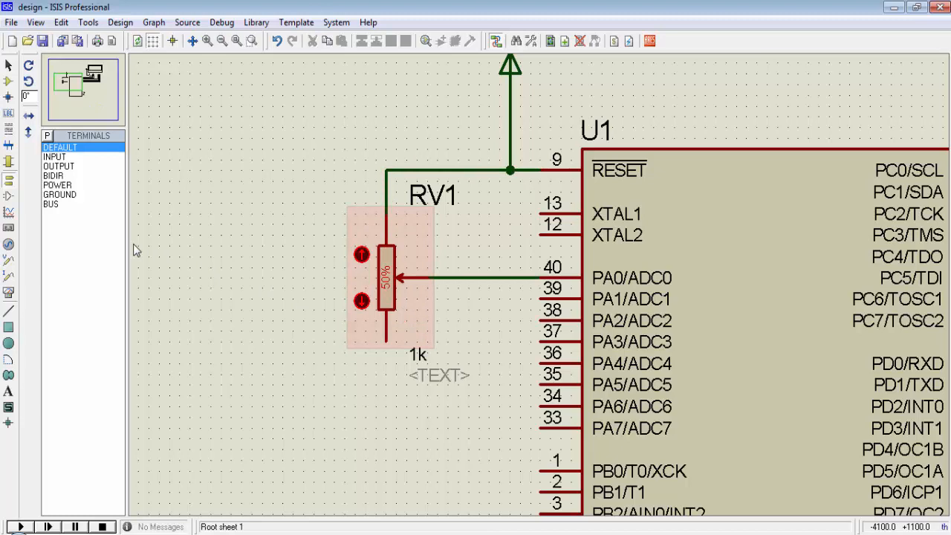
Place a ground terminal below RV1, move the potentiometer left, and show virtual instruments
left_click(59, 194)
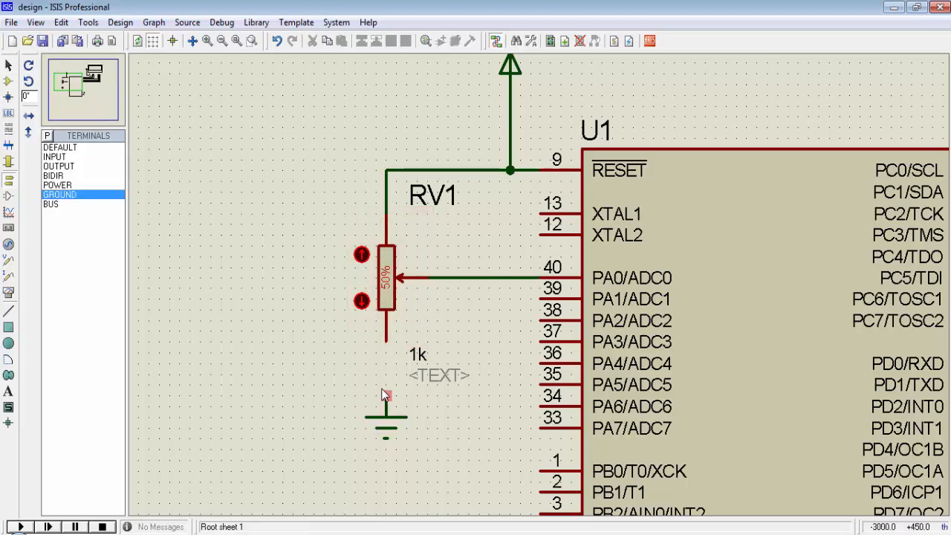
left_click(384, 286)
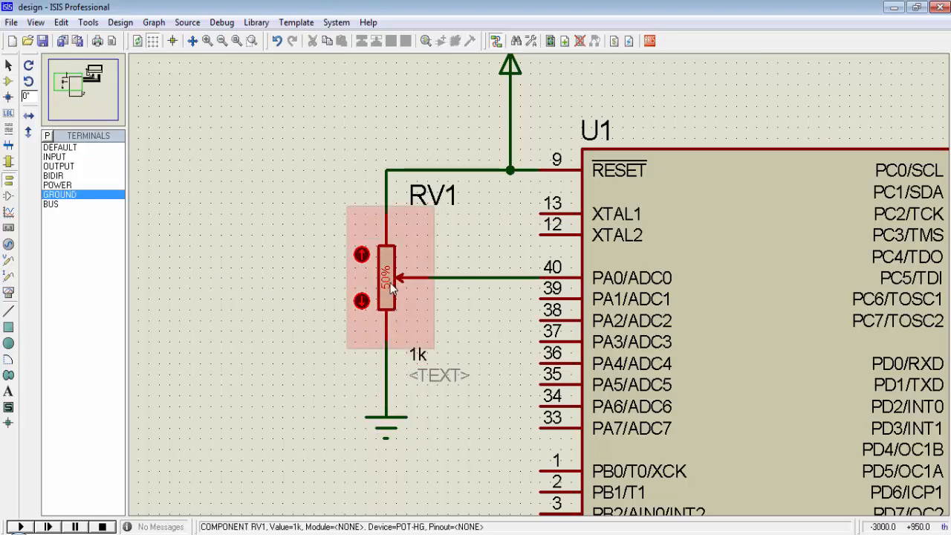
left_click_drag(390, 278, 390, 297)
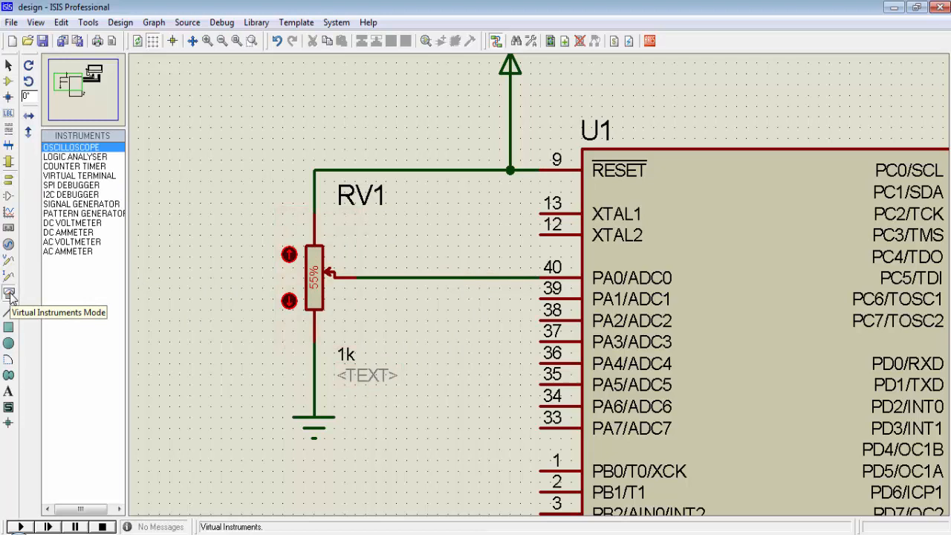
left_click(71, 223)
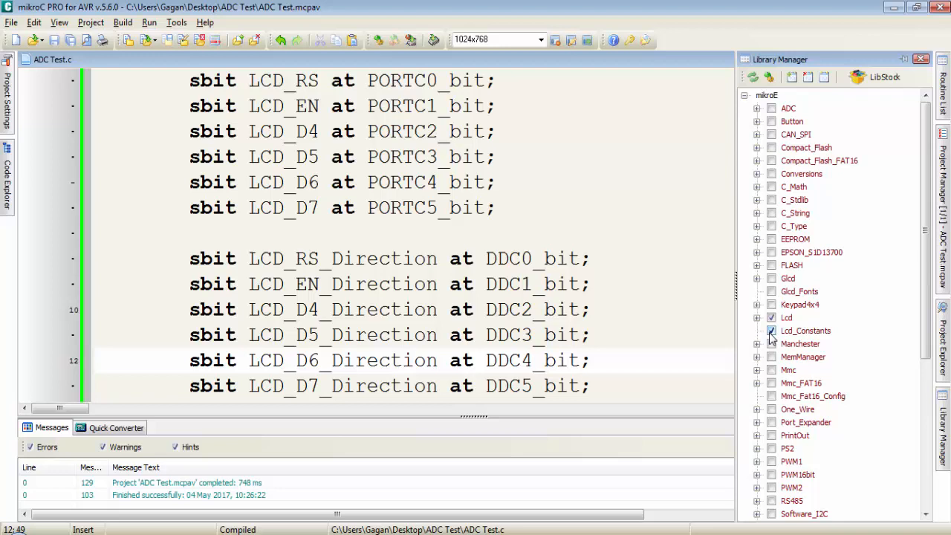
Enable the LCD constants and ADC libraries and select the digits array declaration
left_click(772, 331)
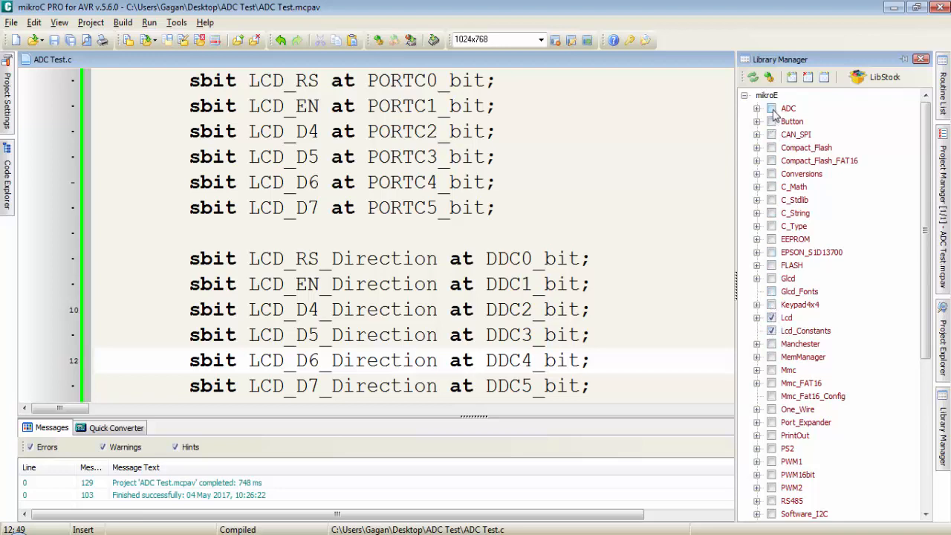
left_click(770, 109)
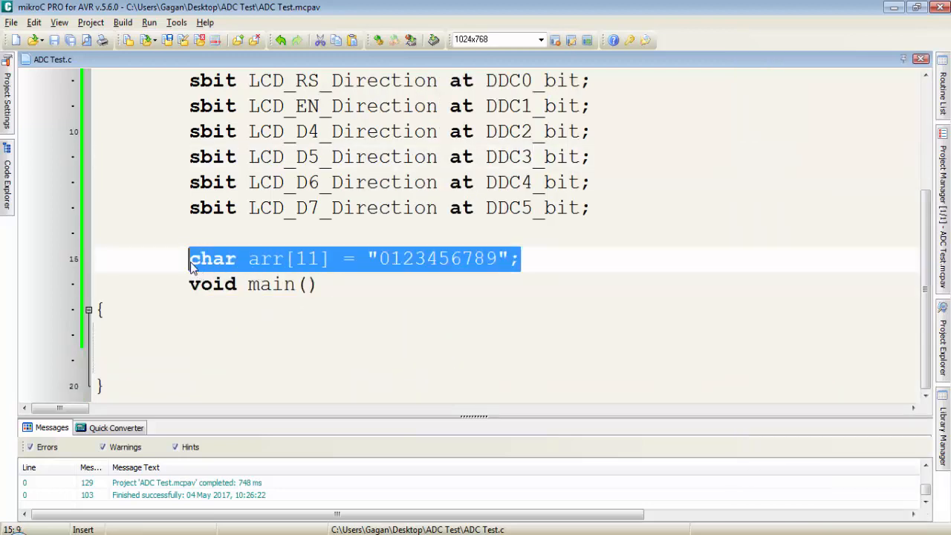
left_click(377, 258)
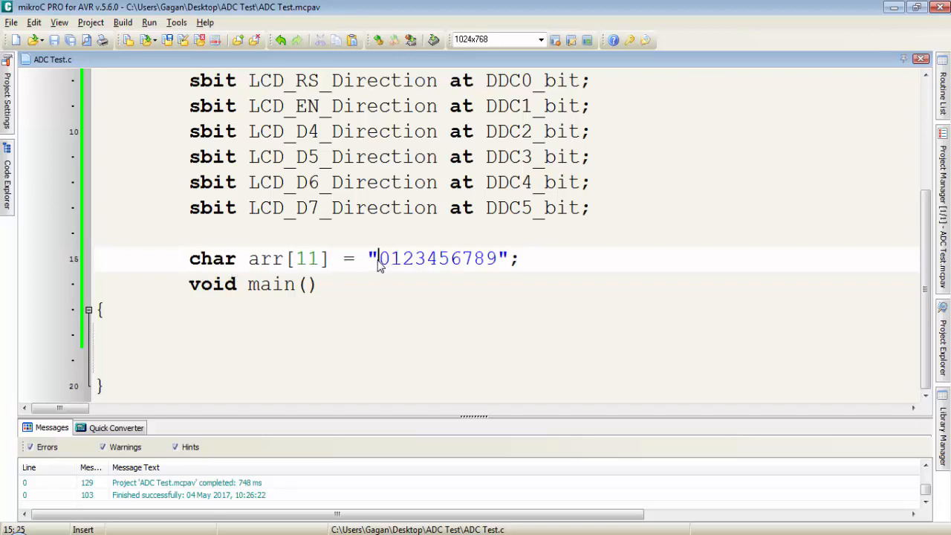
left_click_drag(375, 258, 500, 257)
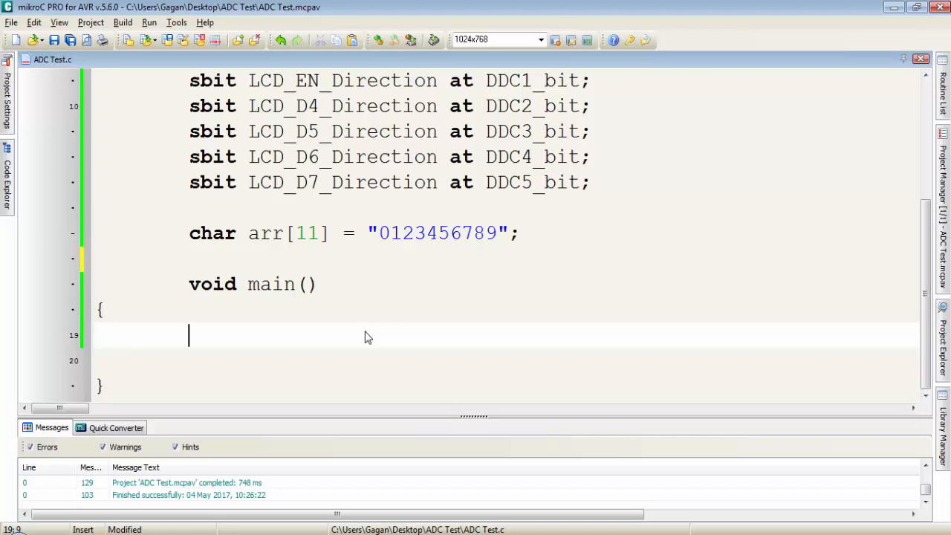
Add LCD initialisation, the cursor-off command and LCD_Out(1,1,"ADC Value") to main
type("LCD_")
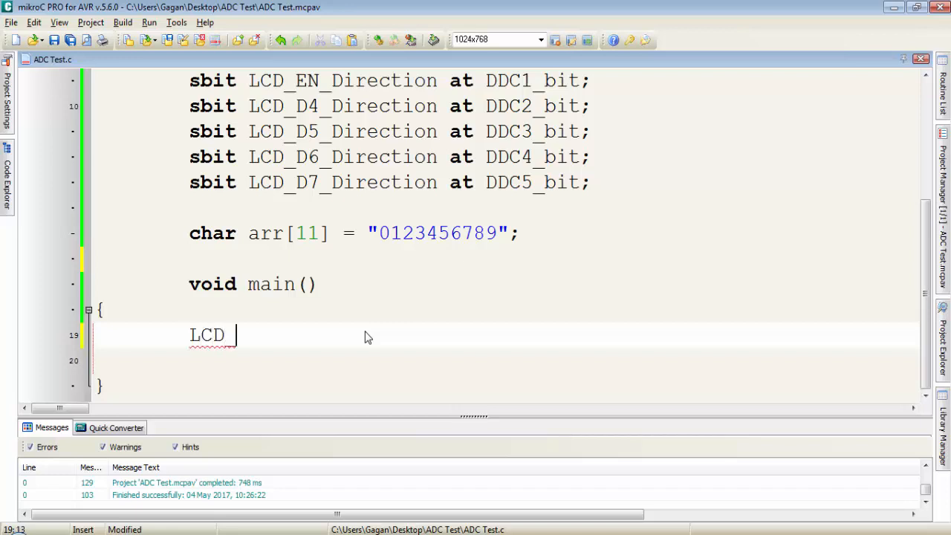
type("Init();")
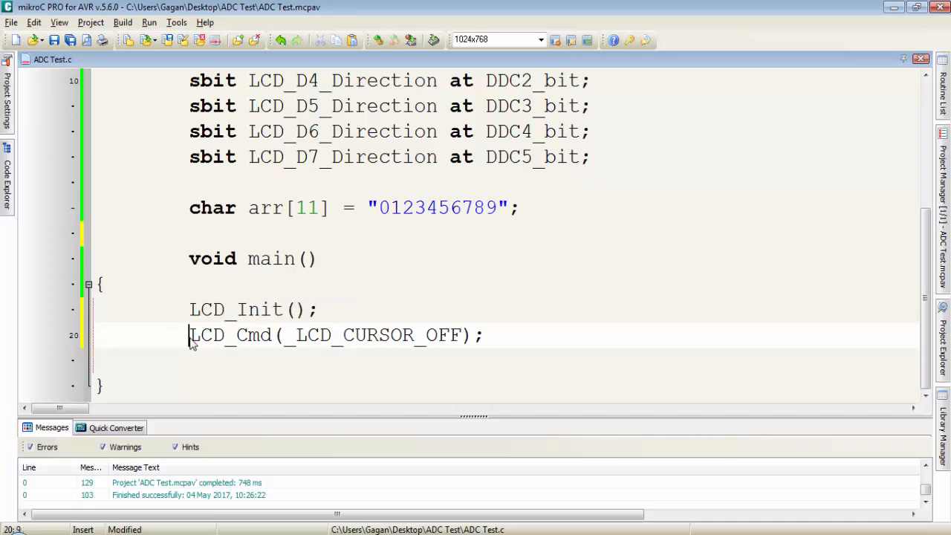
left_click_drag(190, 335, 473, 334)
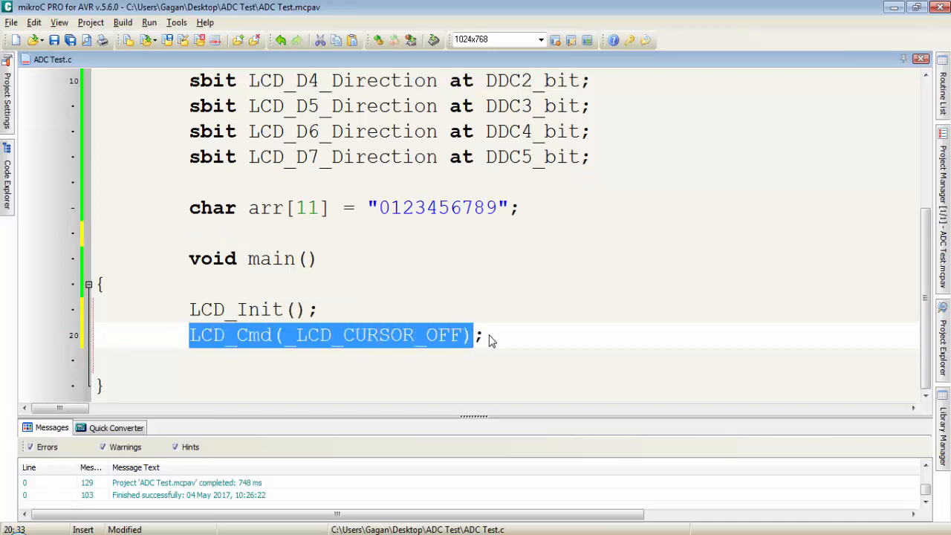
type("LCD_Out(1,1,\"ADC Value\");")
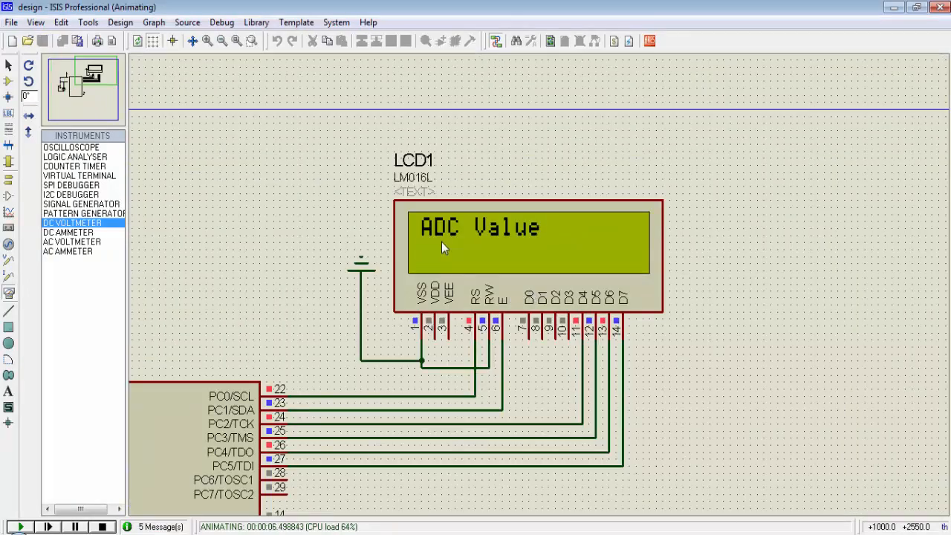
mouse_move(541, 230)
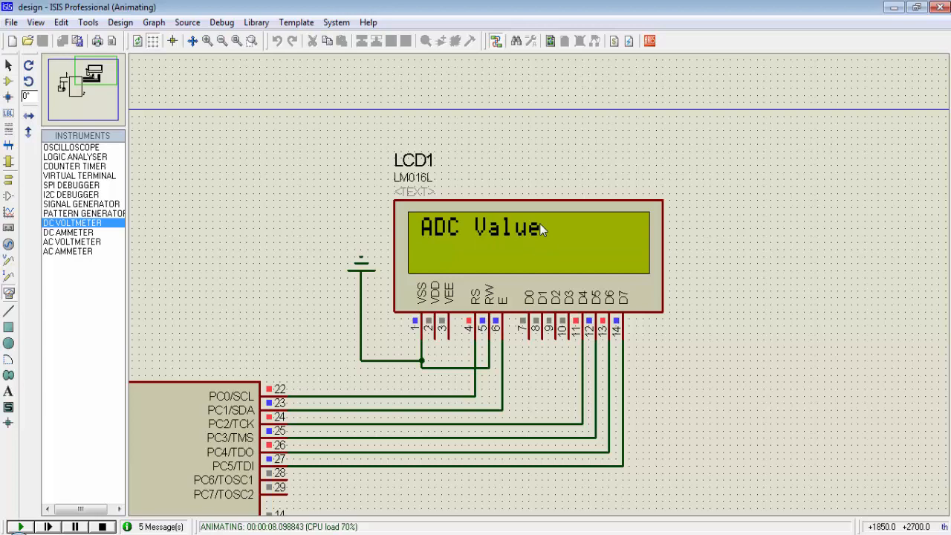
mouse_move(479, 255)
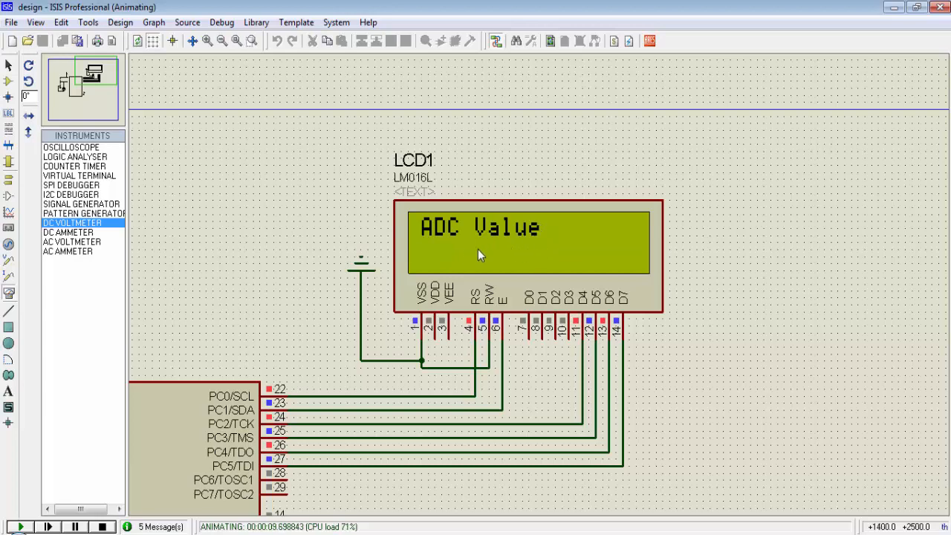
mouse_move(427, 269)
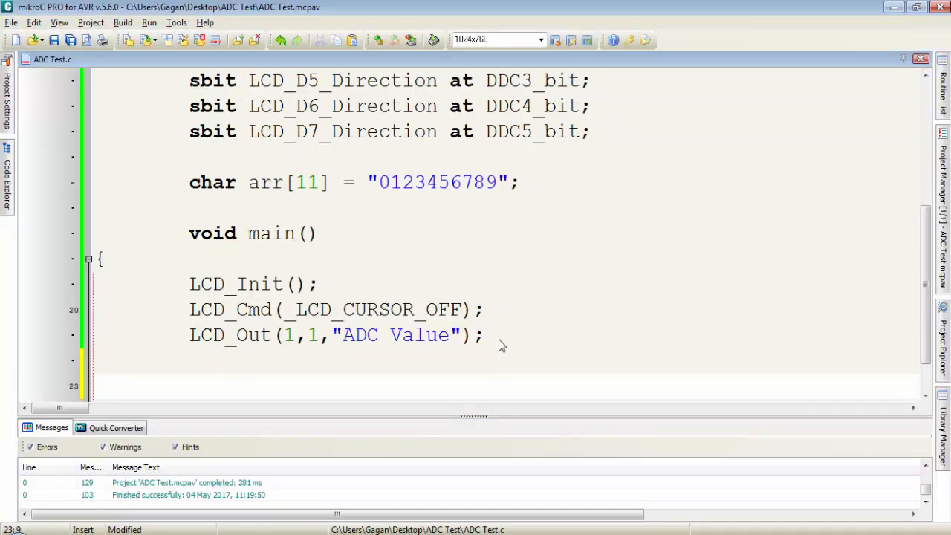
Add a while(1) loop declaring int result=0 and insert ADC_Init(); after LCD_Init()
type("while(1)")
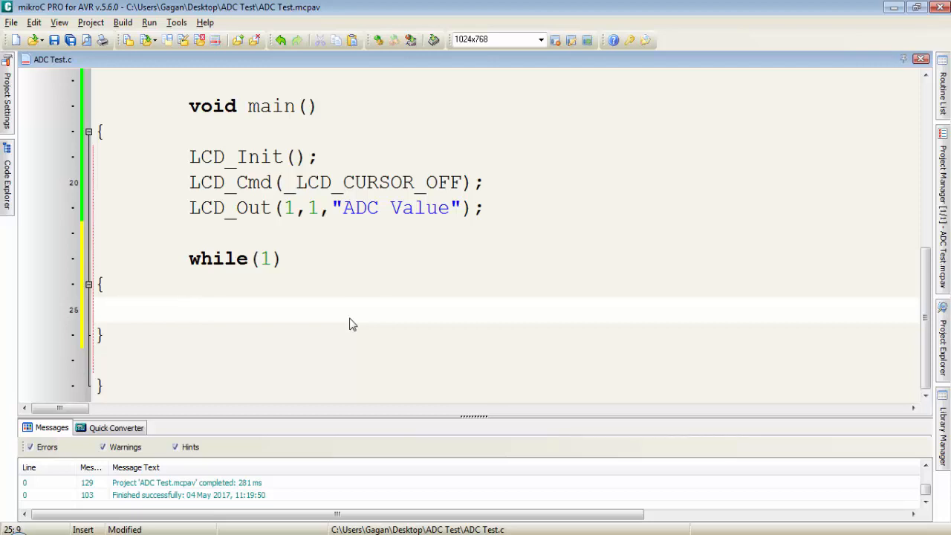
type("int result")
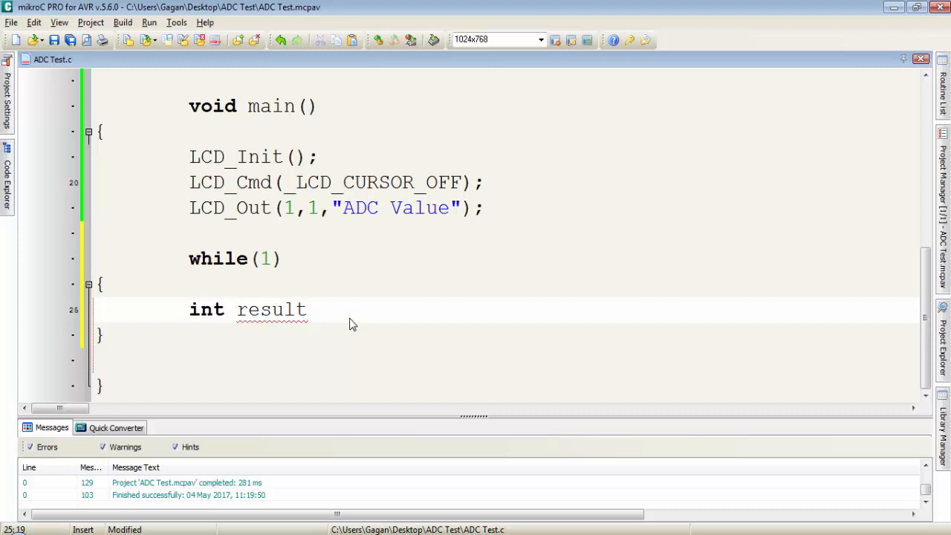
type("=0;")
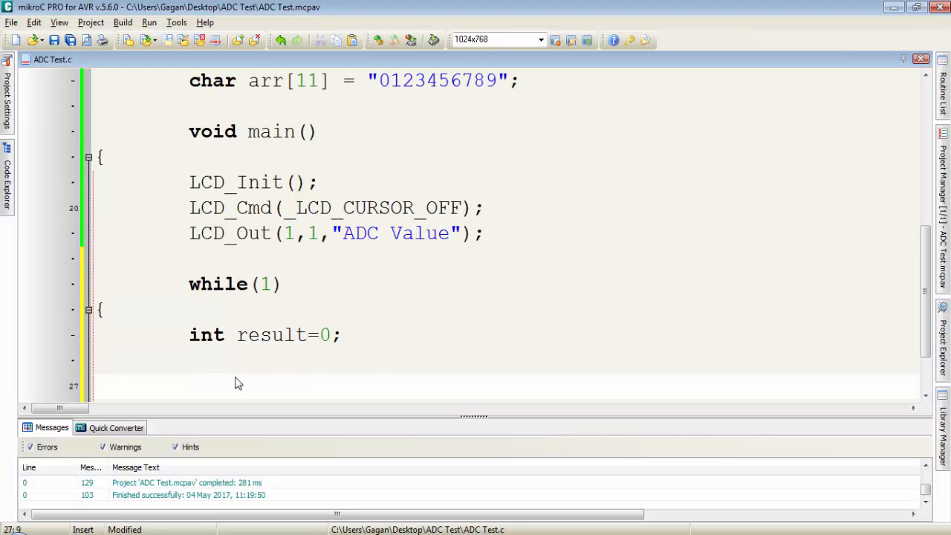
mouse_move(230, 360)
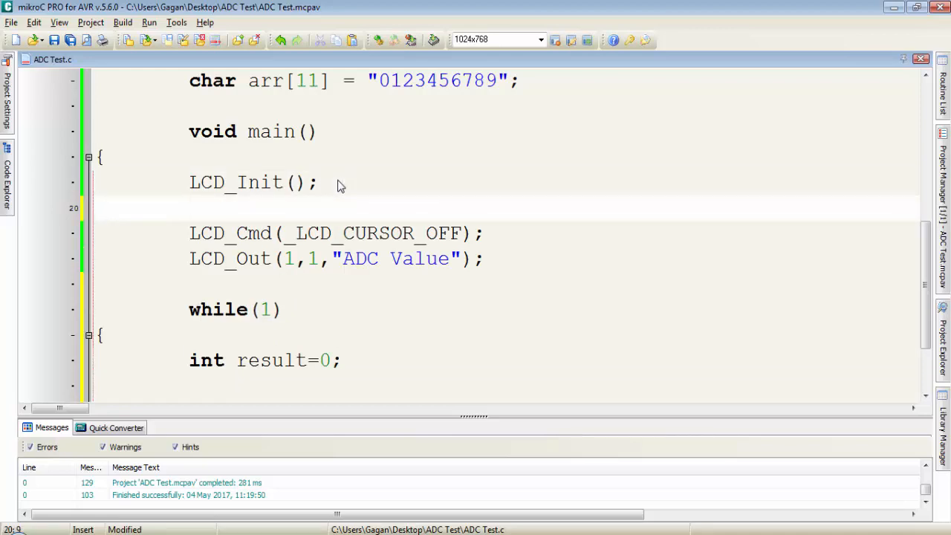
type("ADC_")
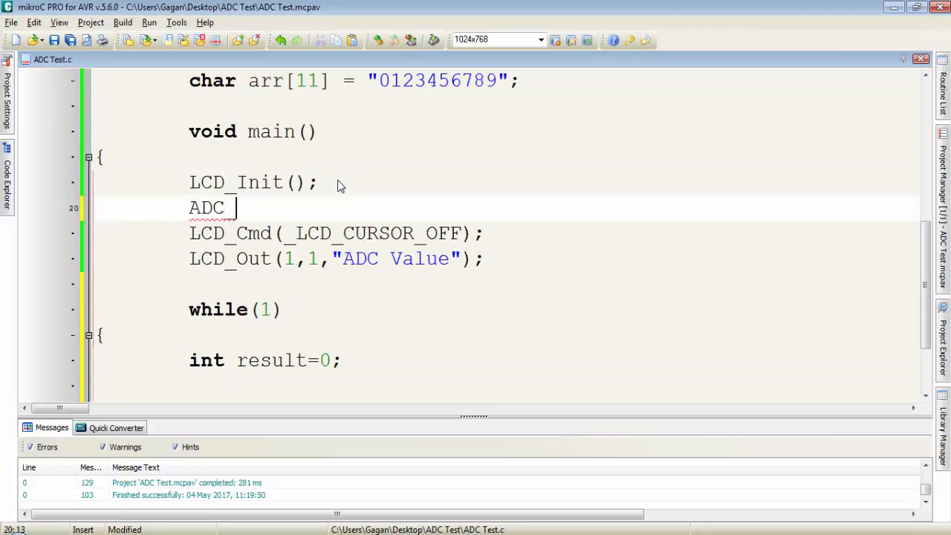
type("Init();")
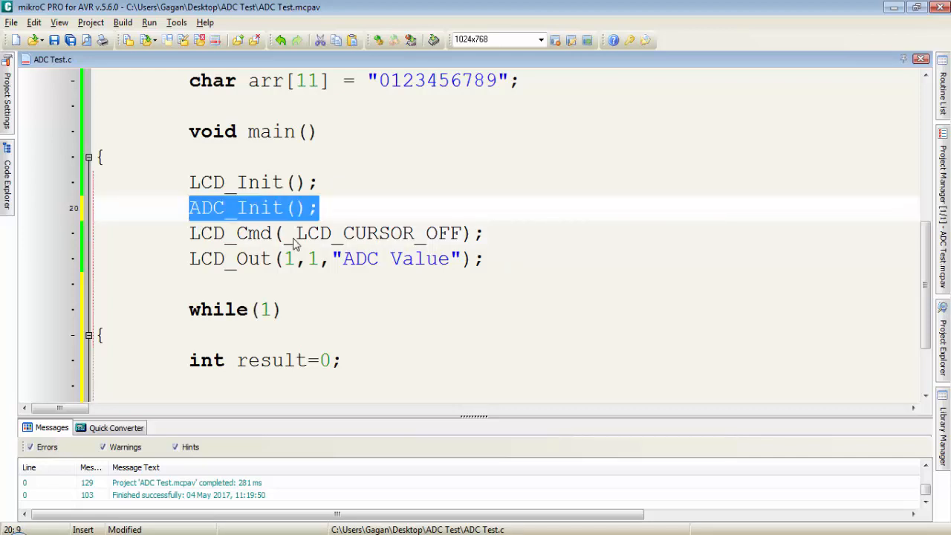
mouse_move(339, 306)
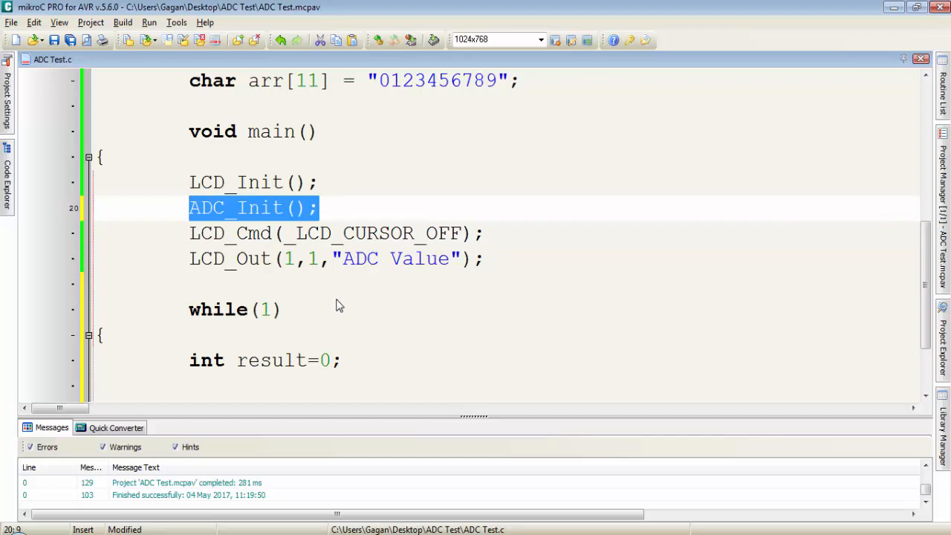
scroll("down", 3)
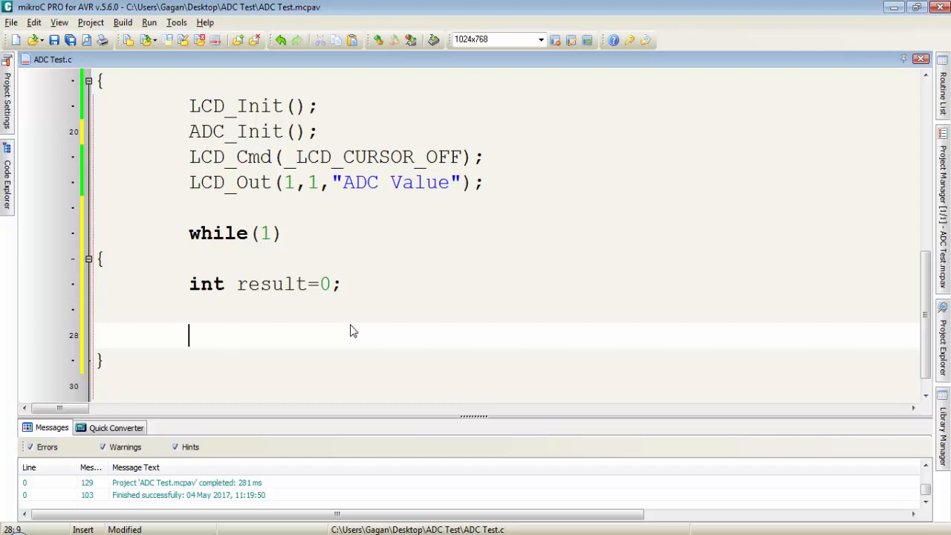
Type result = ADC_Read(0); inside the loop
type("re")
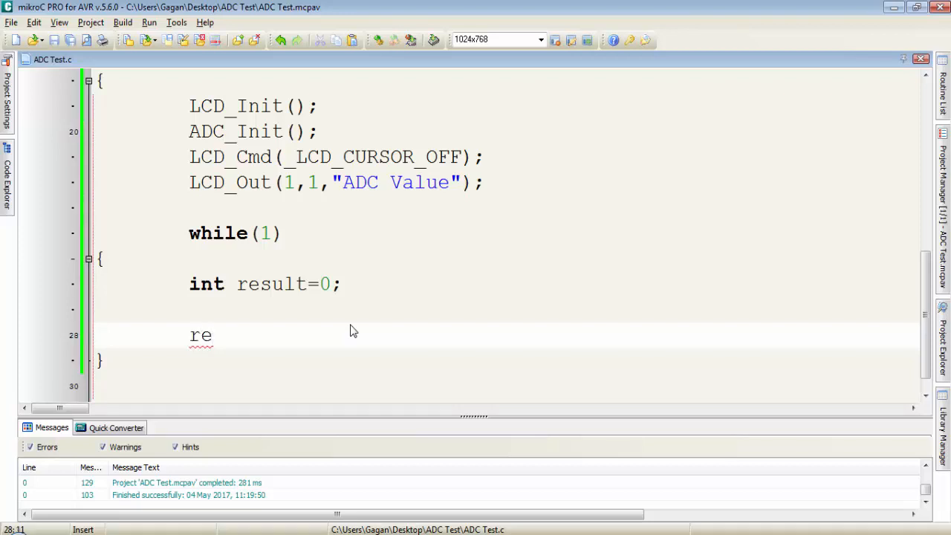
type("sult")
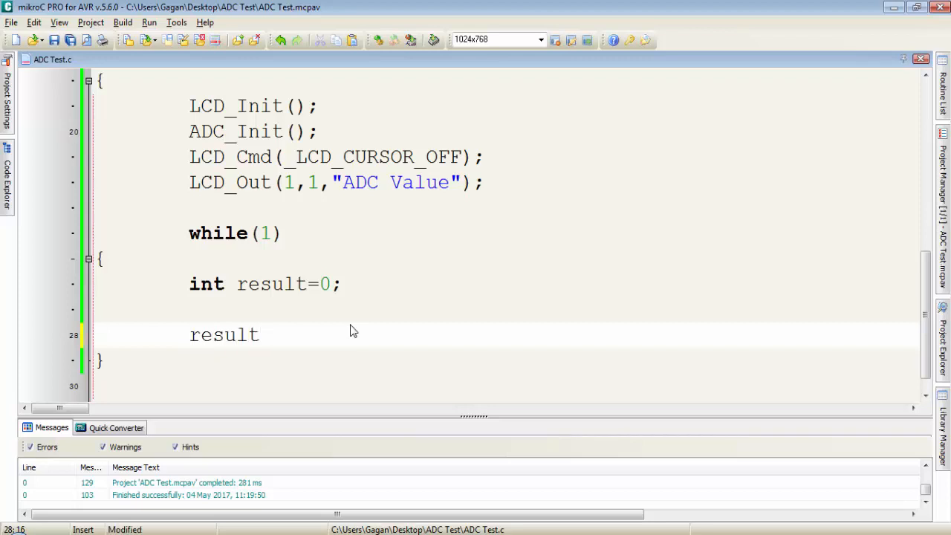
type("= ADC_Read();")
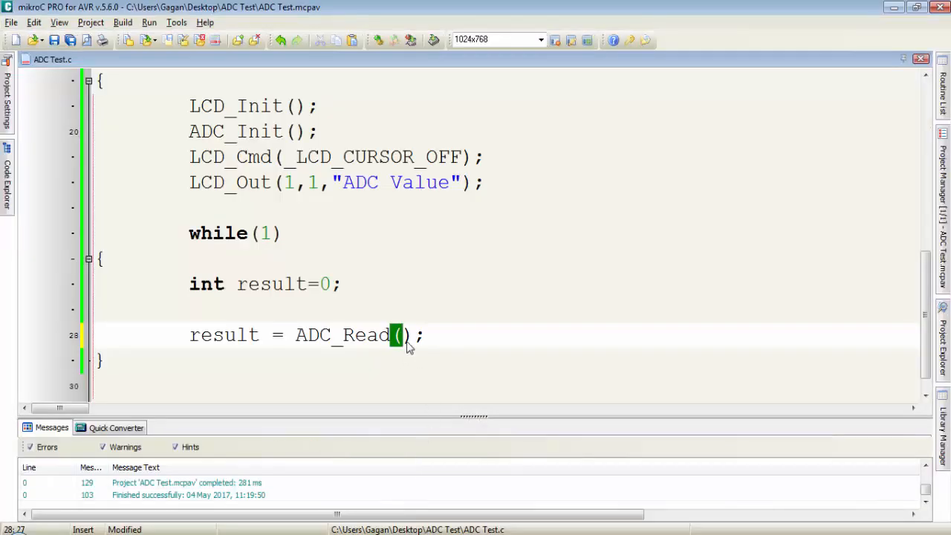
type("0")
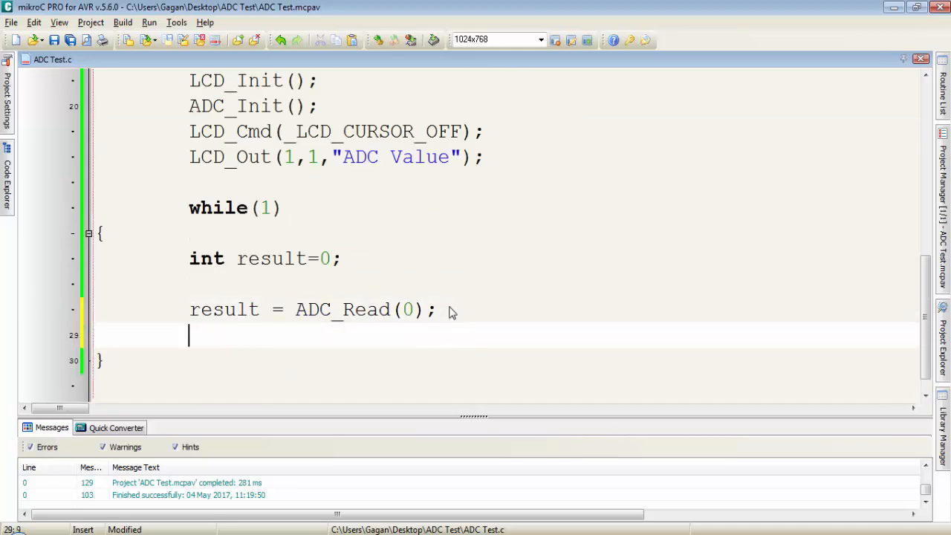
Add LCD_Chr(2,1,arr[result/1000%10]); to print the thousands digit
type("LCD")
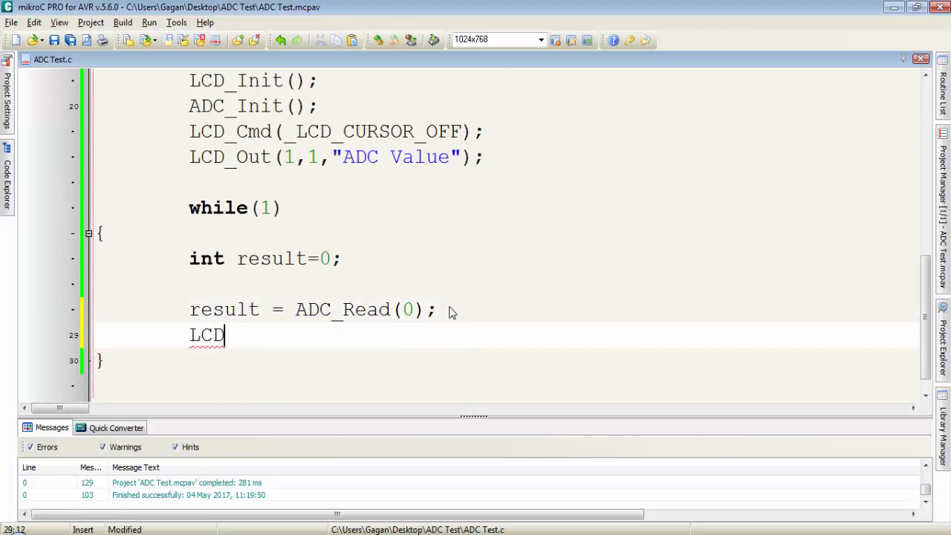
type("_Chr(2,1,);")
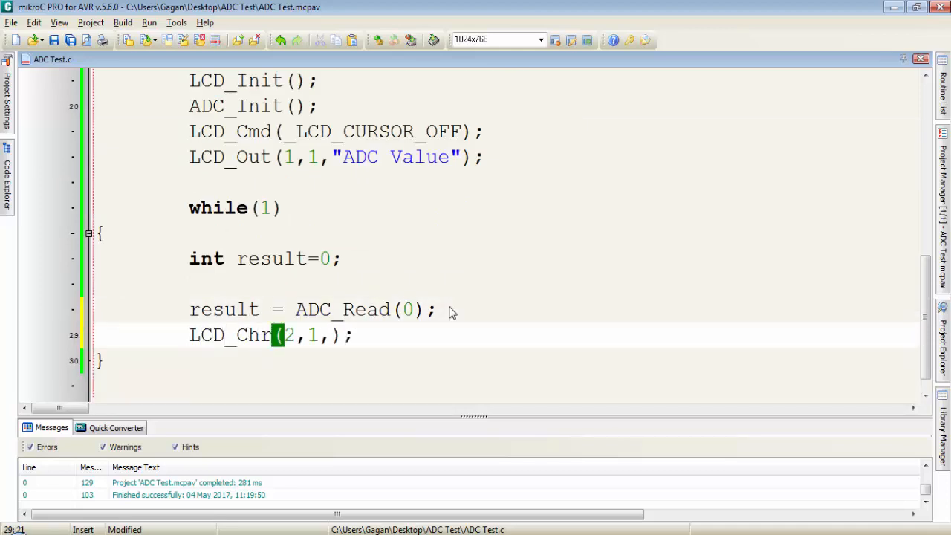
type("arr")
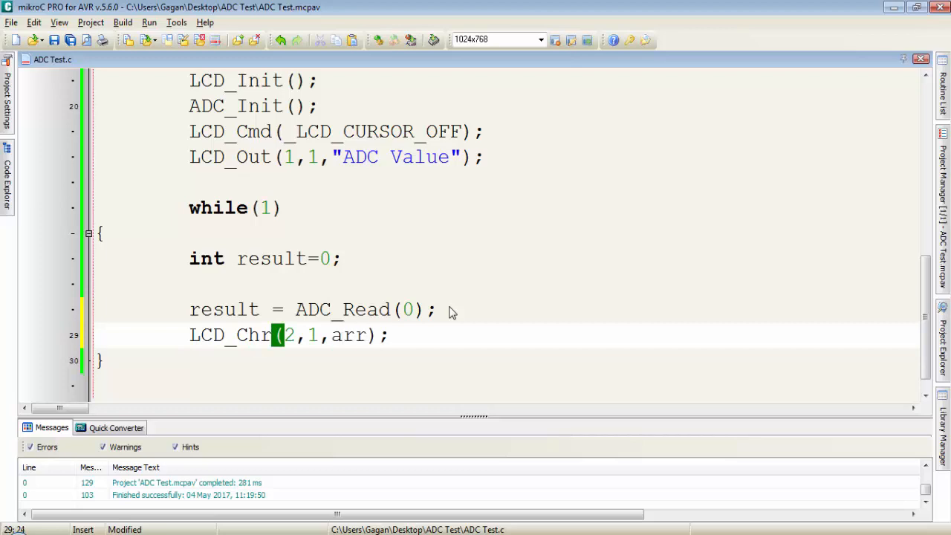
type("[")
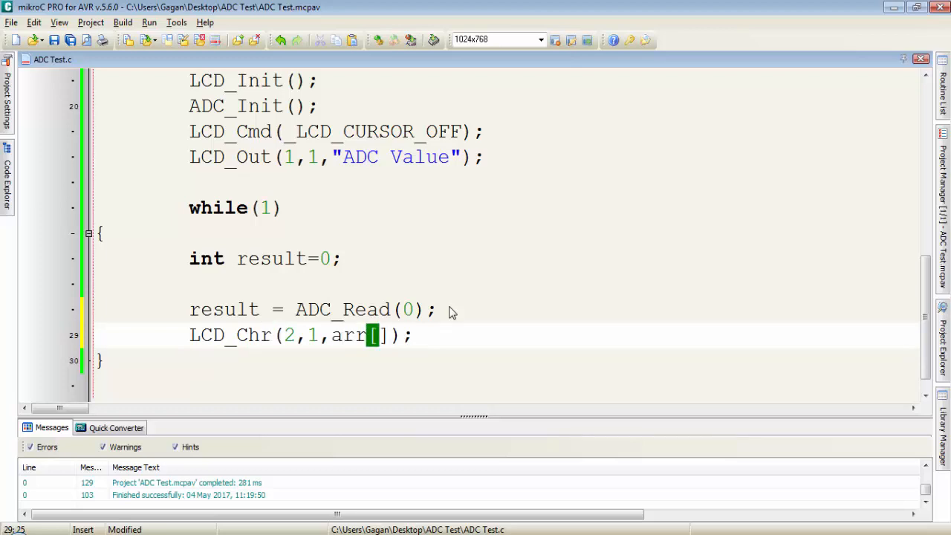
type("result")
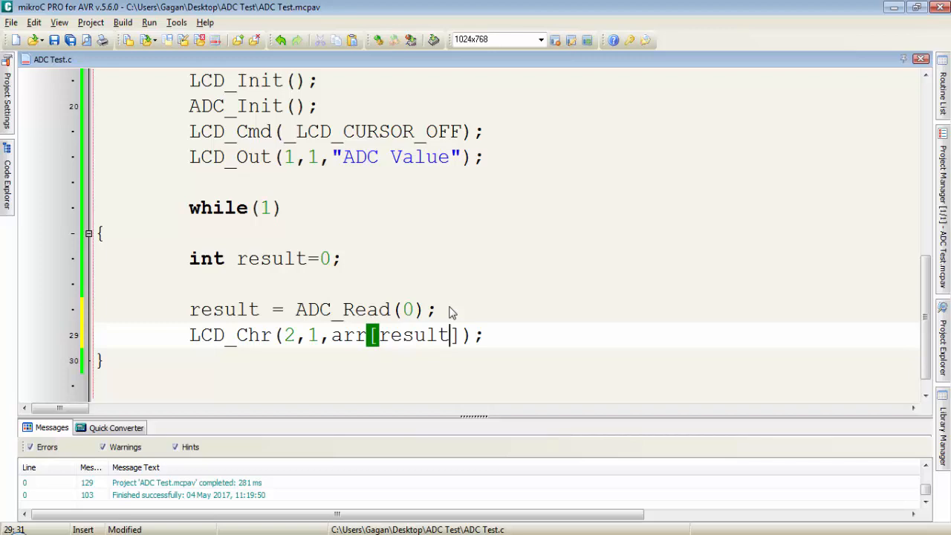
type("/1000")
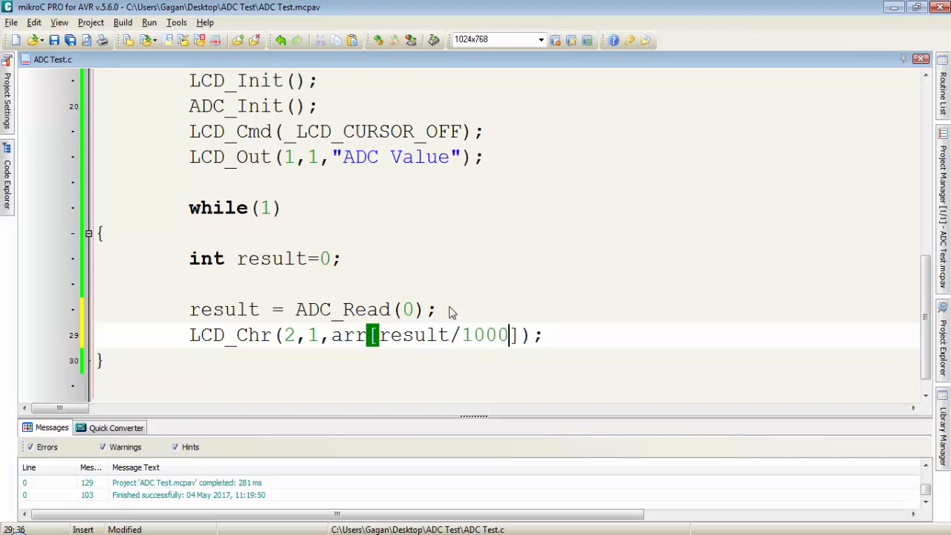
type("%")
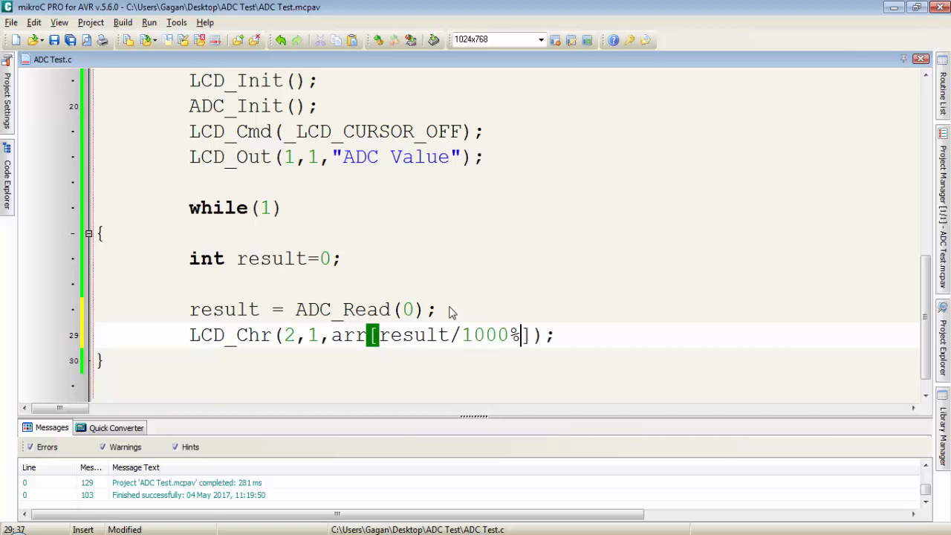
type("10")
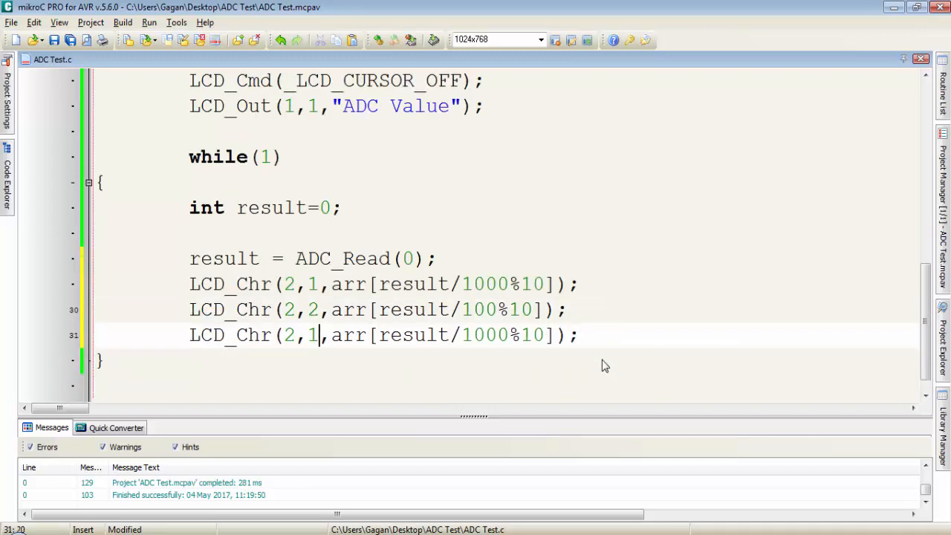
Edit the copied LCD_Chr lines, setting column 3 and removing the units line's divisor
type("3")
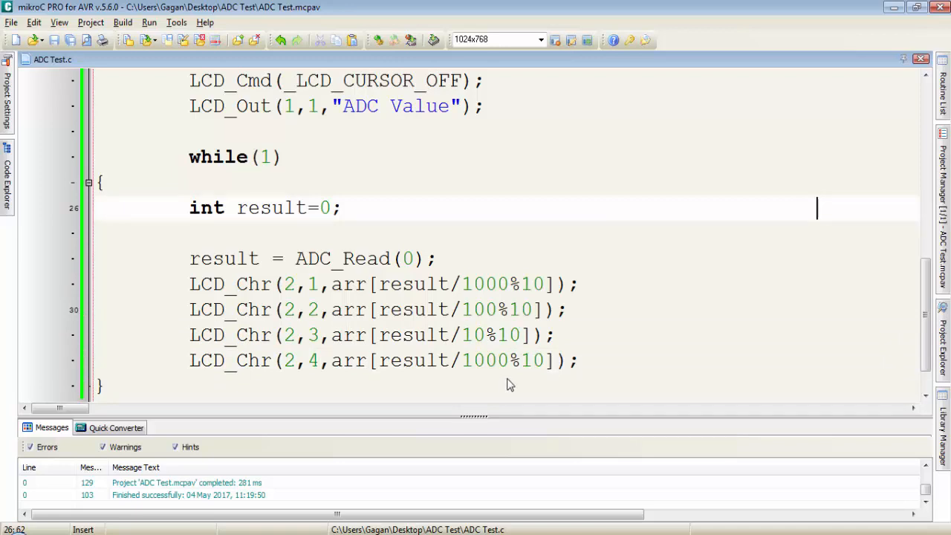
double_click(486, 360)
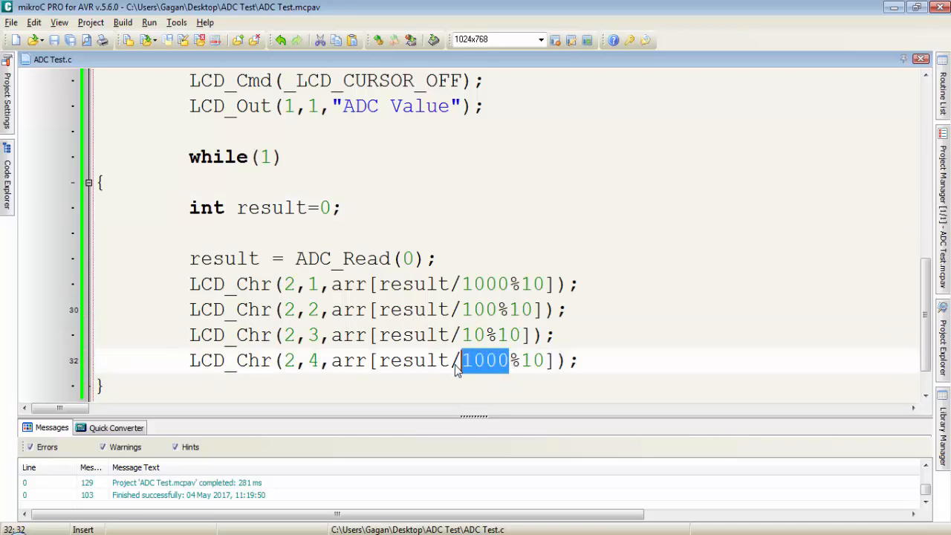
key("Delete")
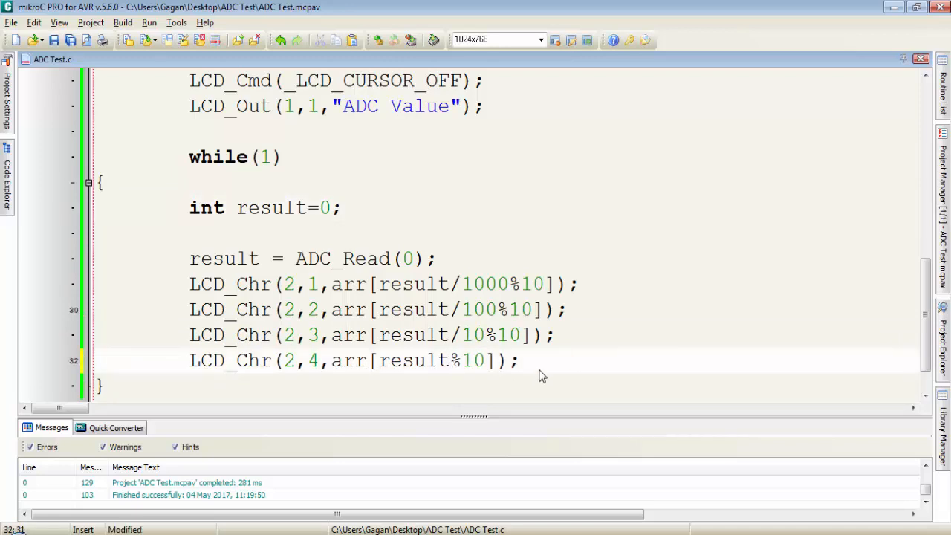
Append the comment //1023 to the end of the thousands-digit line
triple_click(353, 360)
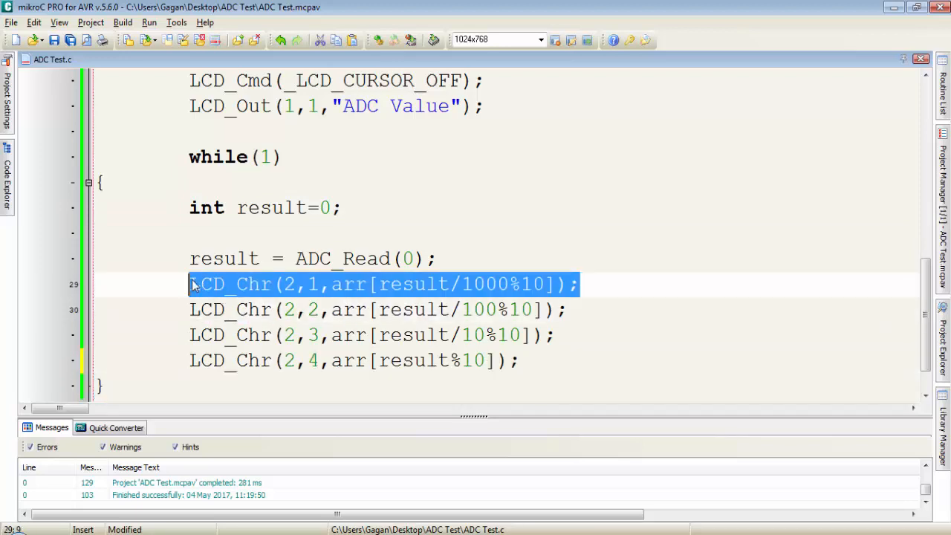
left_click(613, 284)
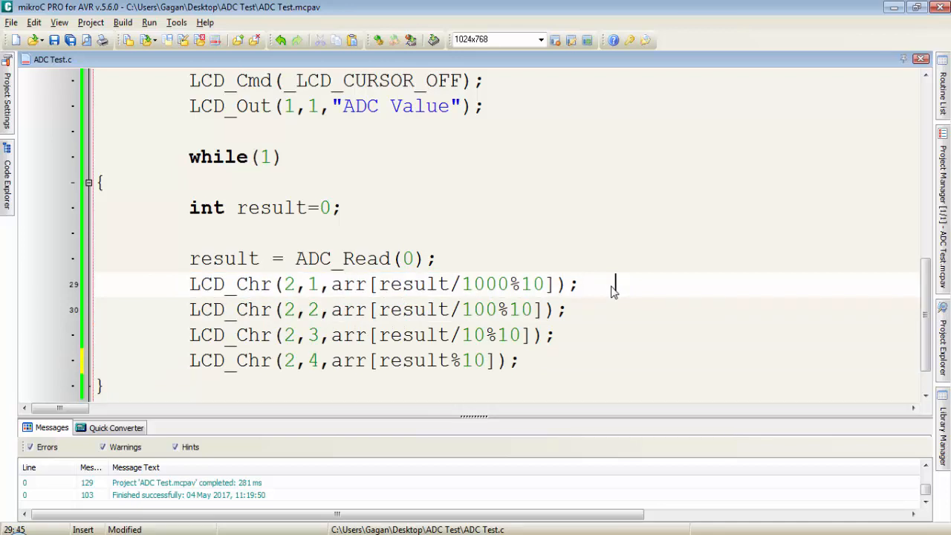
type("//")
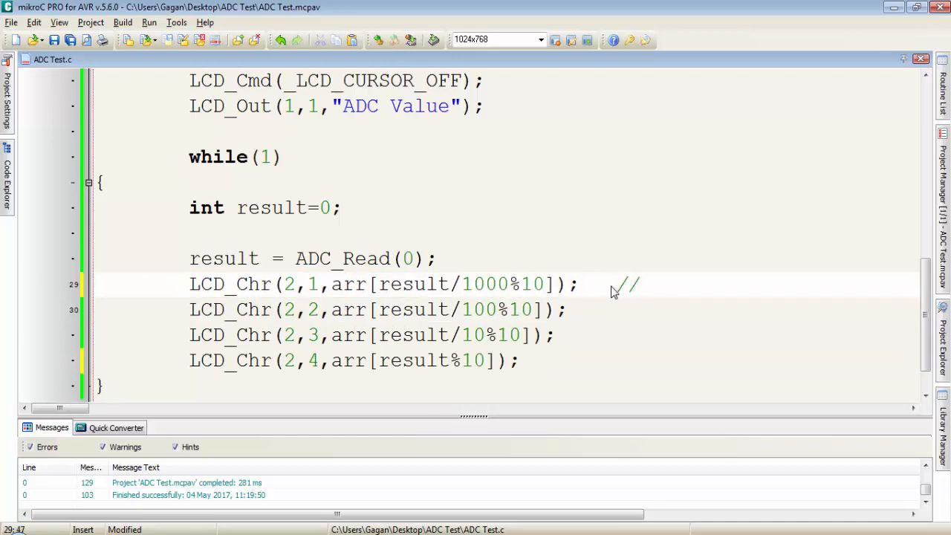
type("1023")
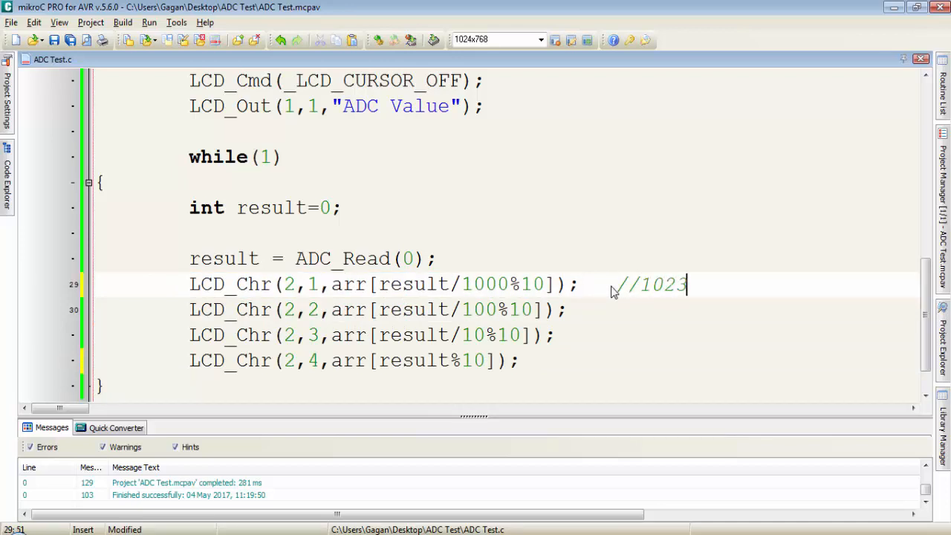
mouse_move(674, 291)
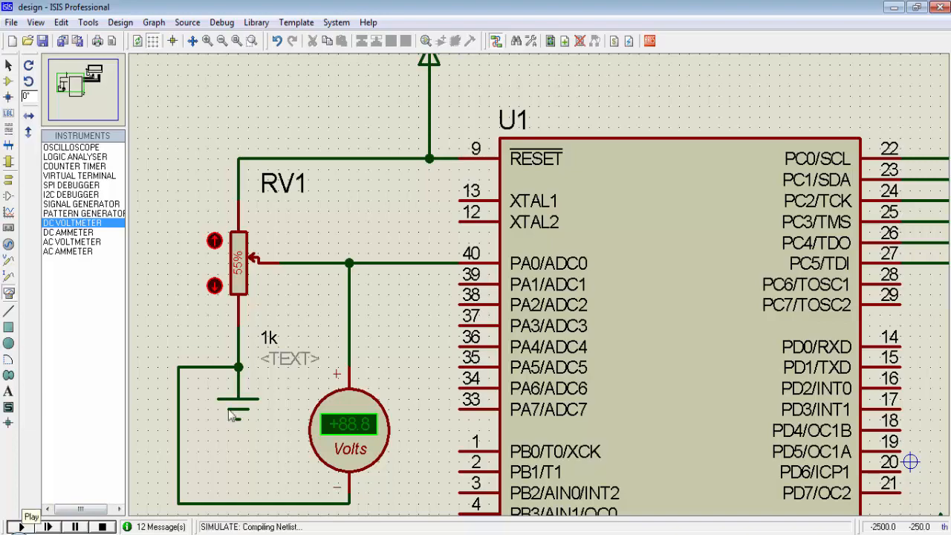
Start the Proteus simulation of the ATmega16 ADC circuit
left_click(21, 526)
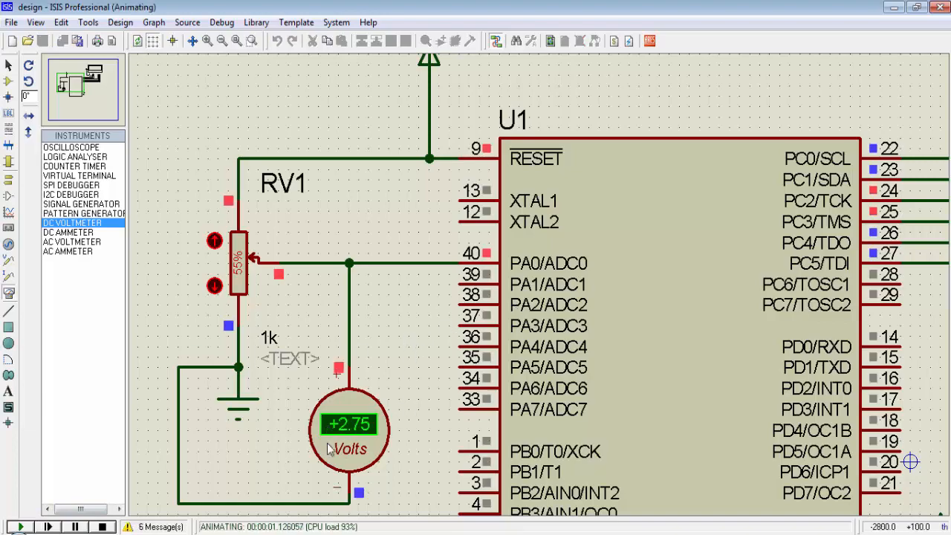
mouse_move(413, 361)
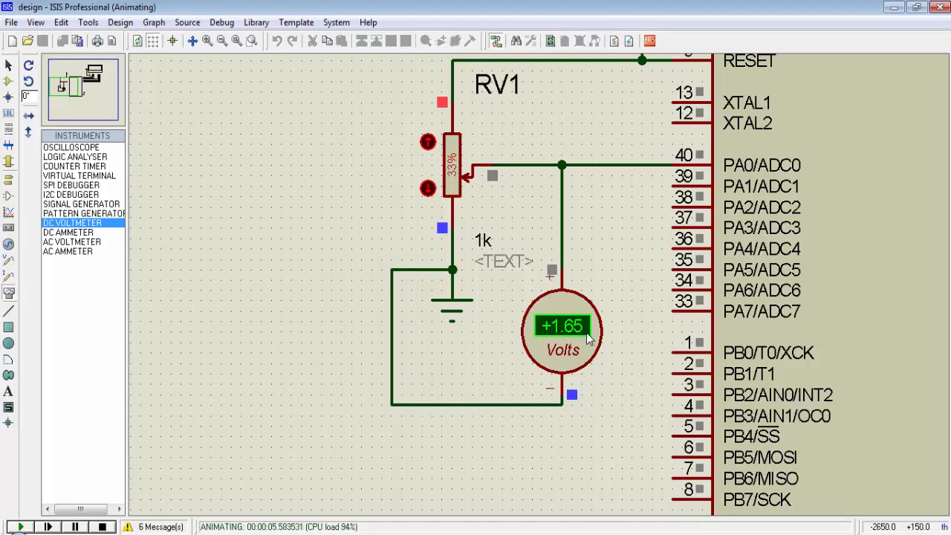
Launch Calculator and divide 1650 mV by the step size to get 338.11
left_click(4, 523)
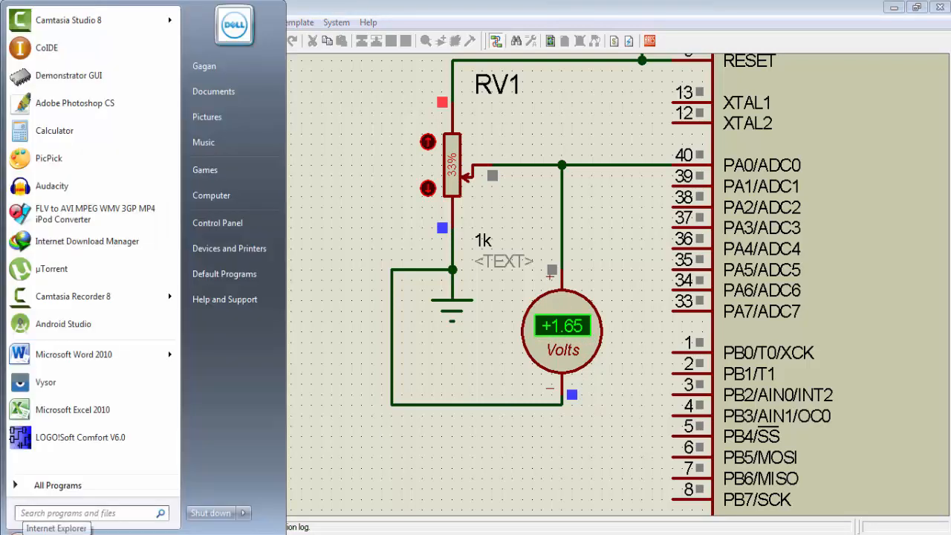
mouse_move(115, 141)
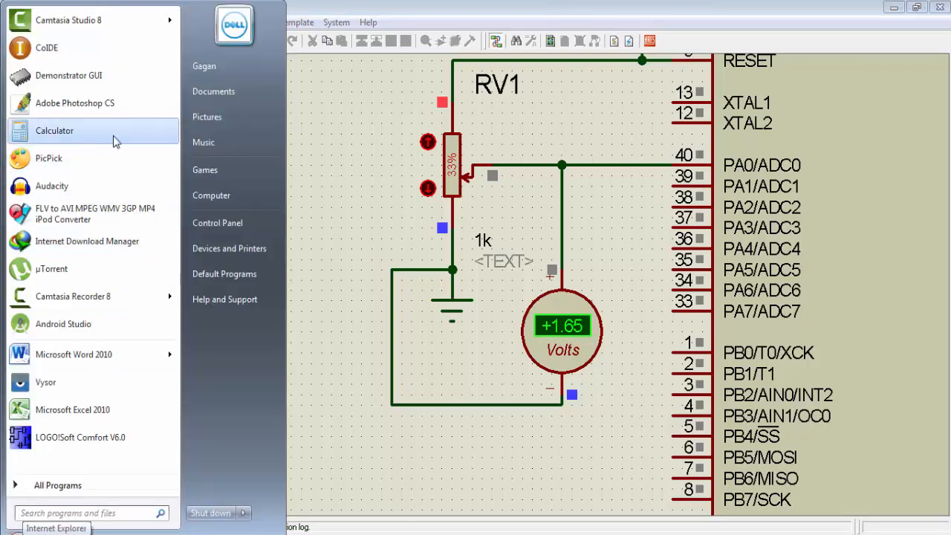
left_click(54, 130)
type("1650")
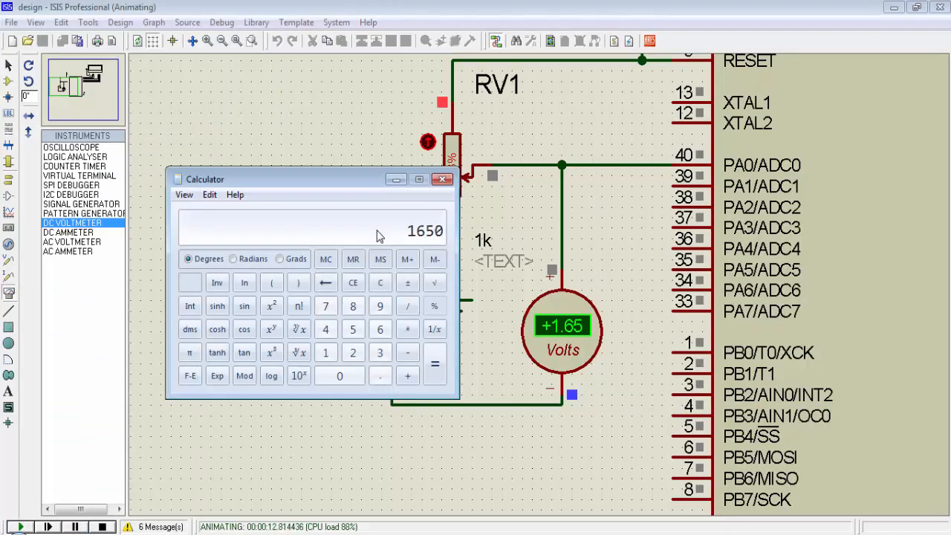
left_click(407, 306)
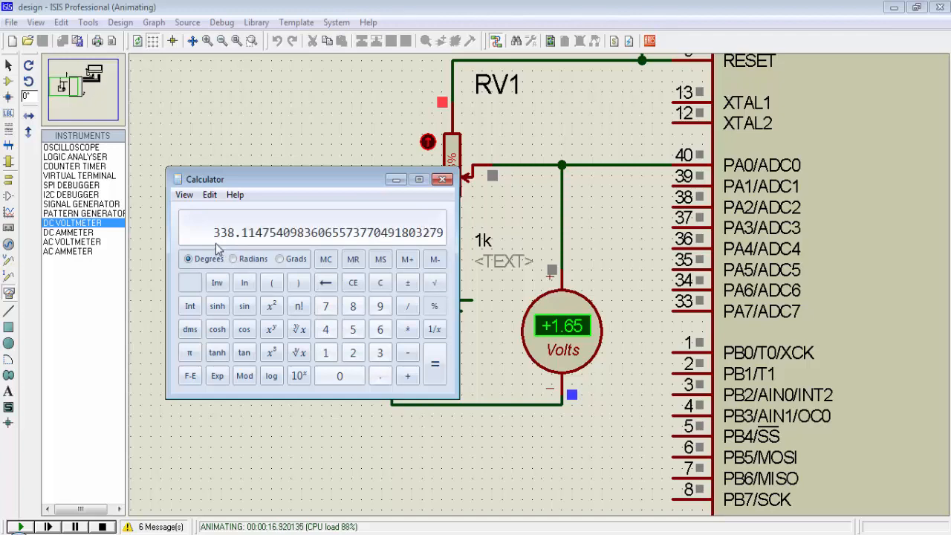
mouse_move(229, 249)
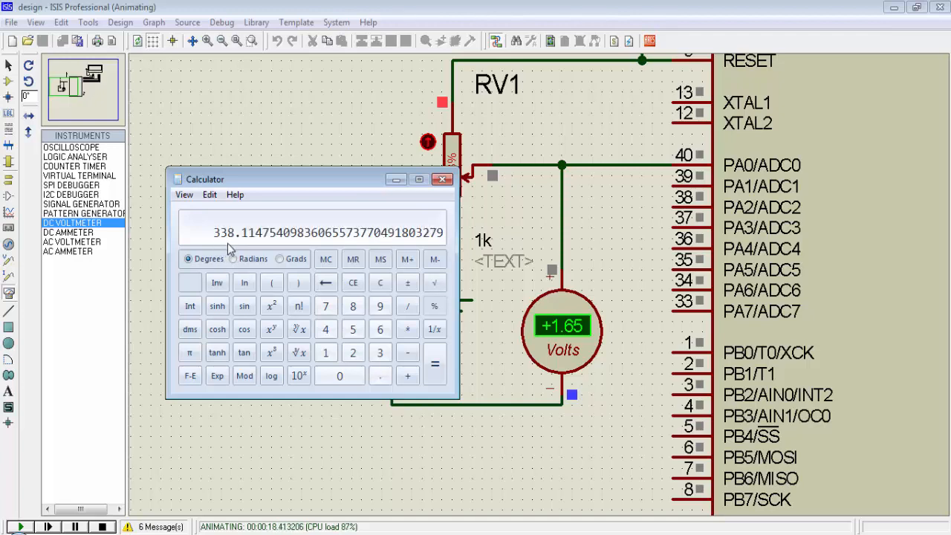
mouse_move(669, 203)
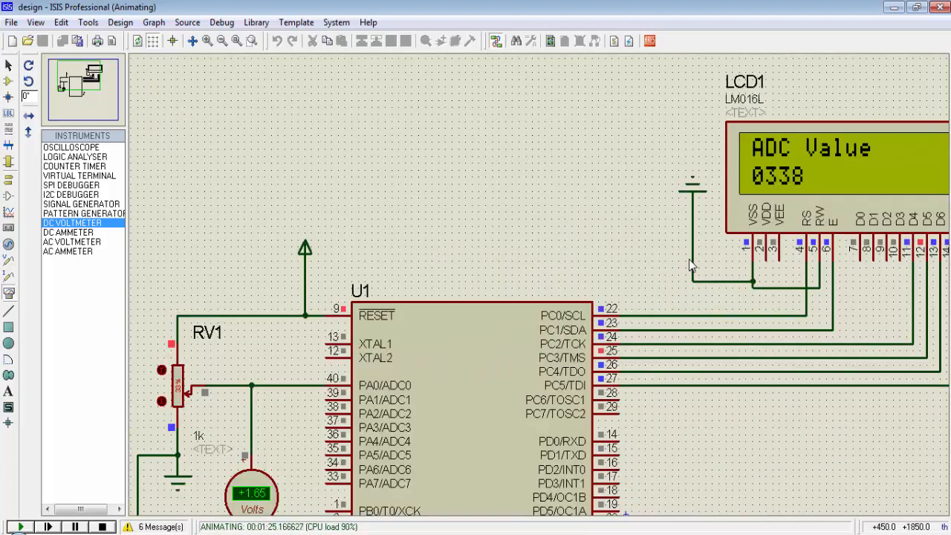
mouse_move(700, 161)
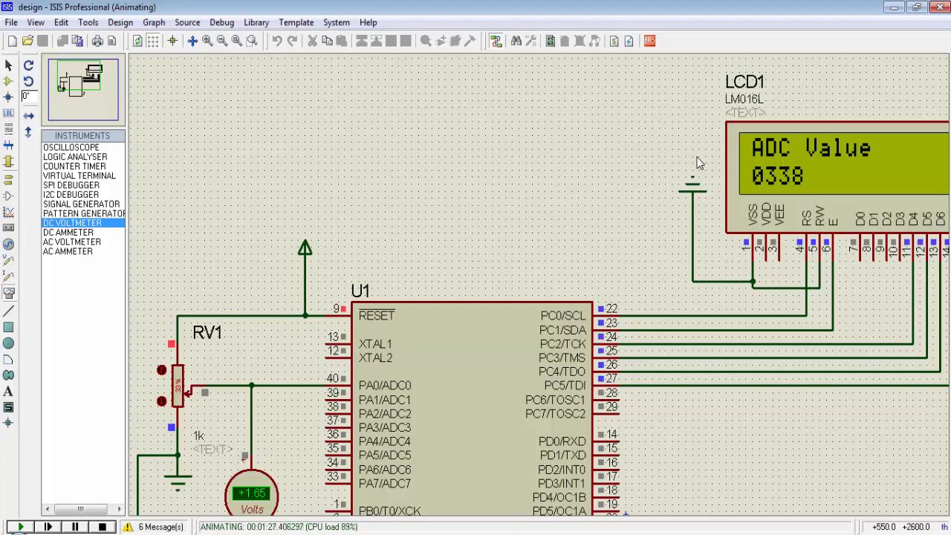